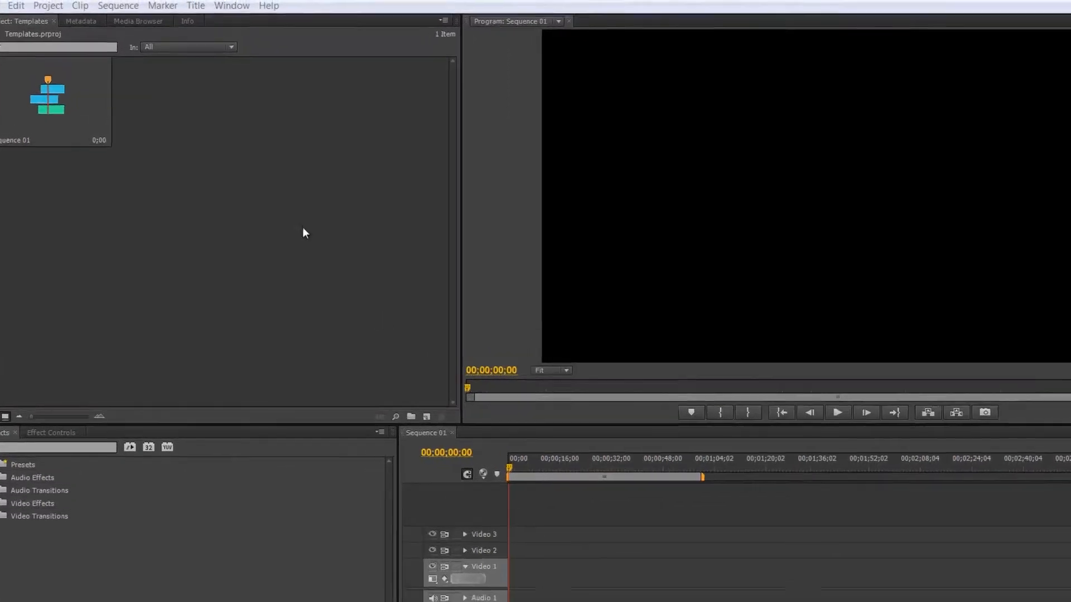
# Start a new title based on a template from the Title menu
pyautogui.click(195, 6)
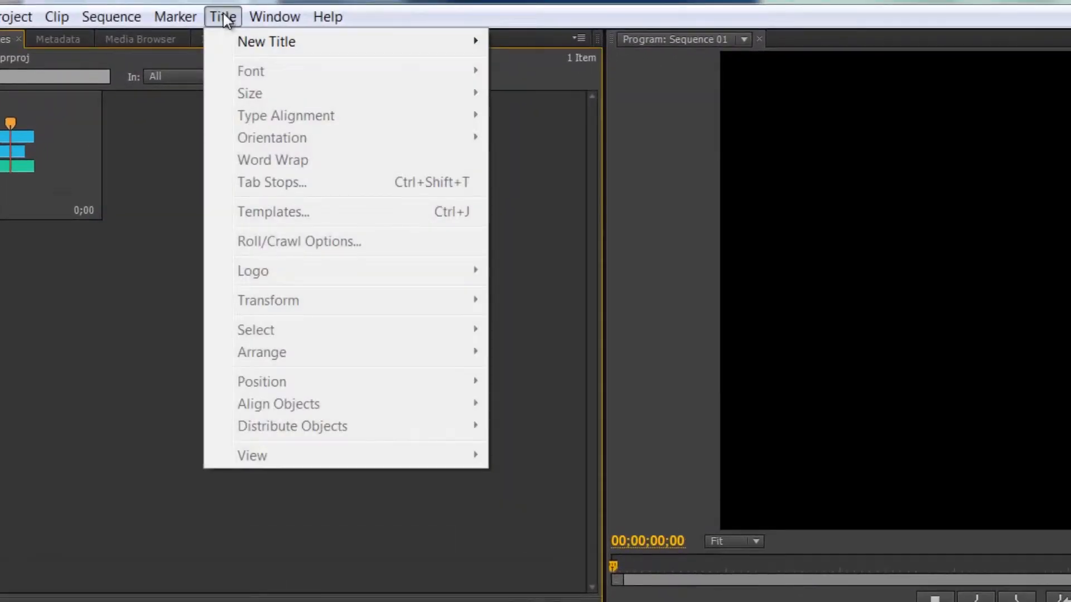
pyautogui.moveTo(266, 42)
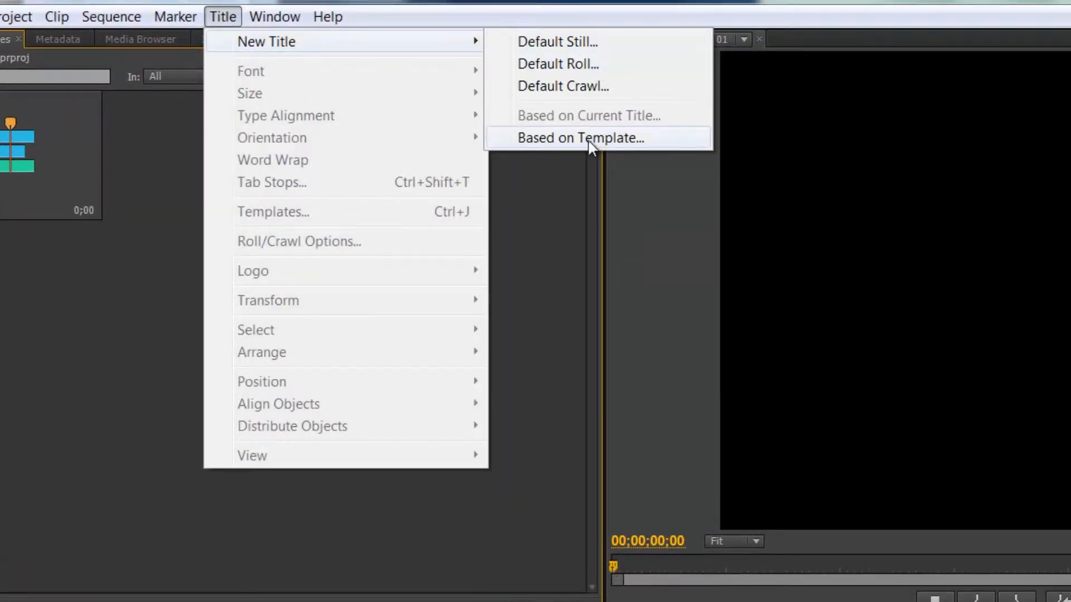
pyautogui.click(581, 137)
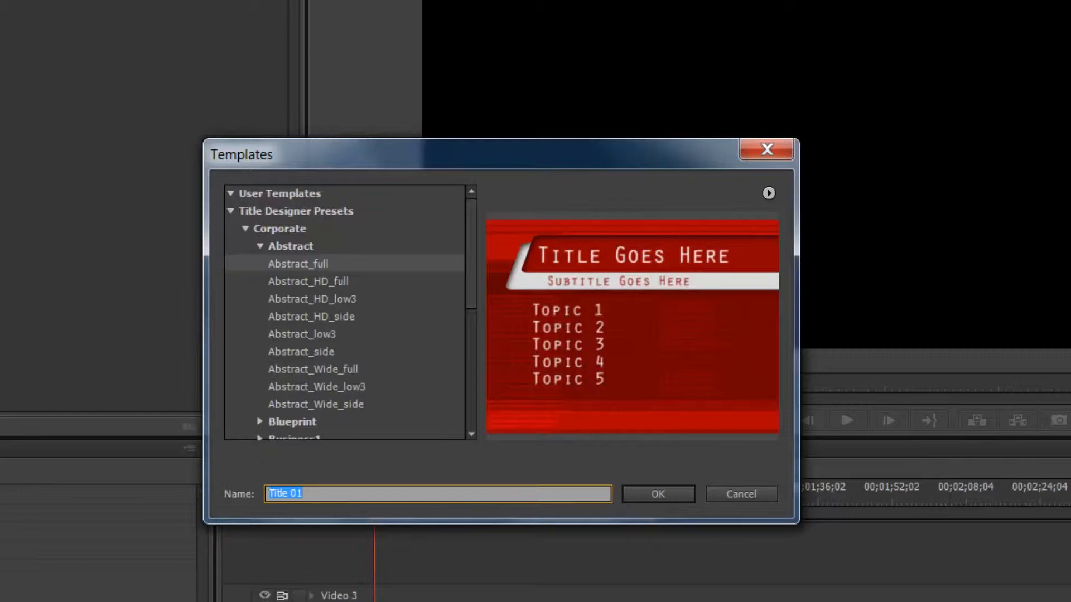
pyautogui.moveTo(355, 260)
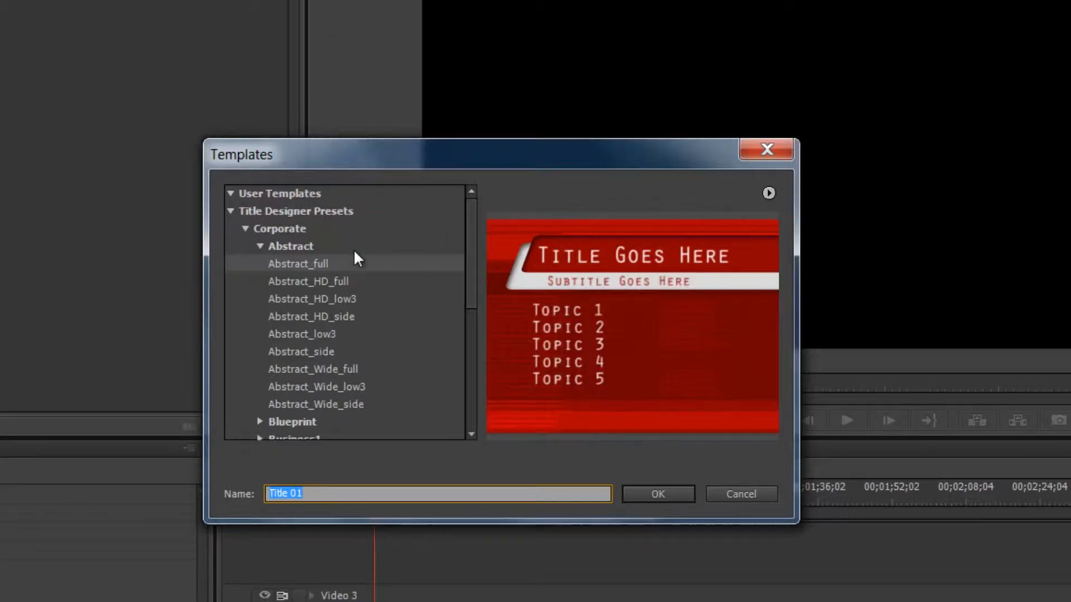
pyautogui.moveTo(353, 410)
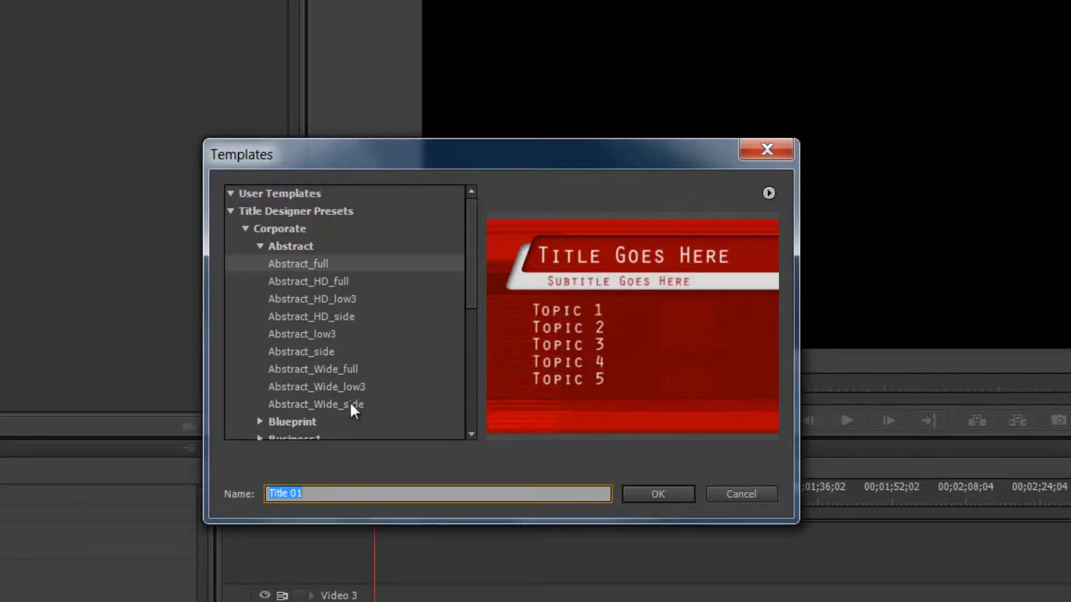
pyautogui.scroll(-3)
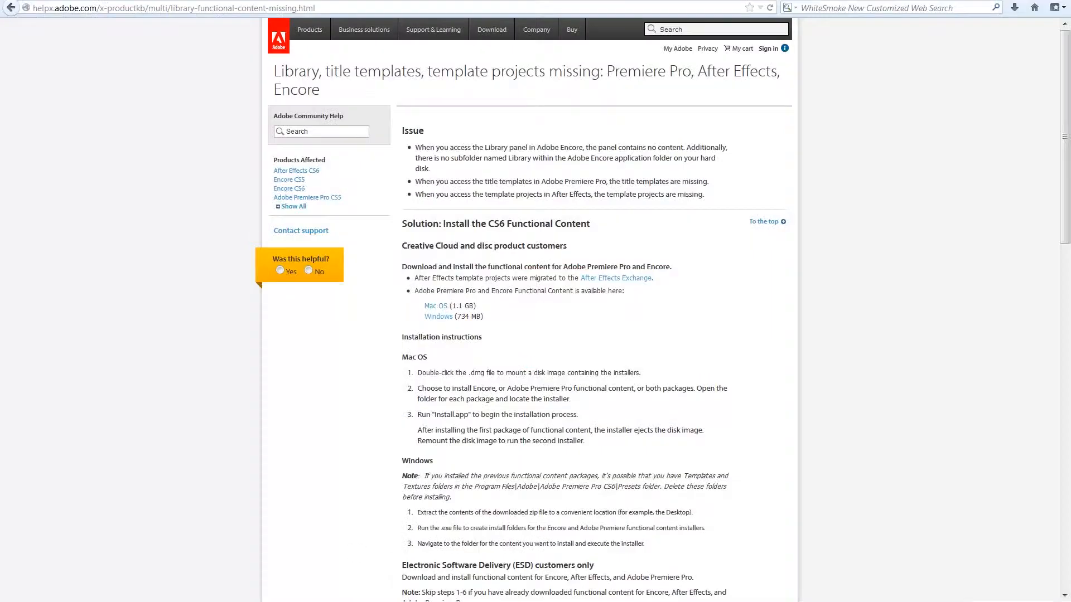
pyautogui.moveTo(502, 234)
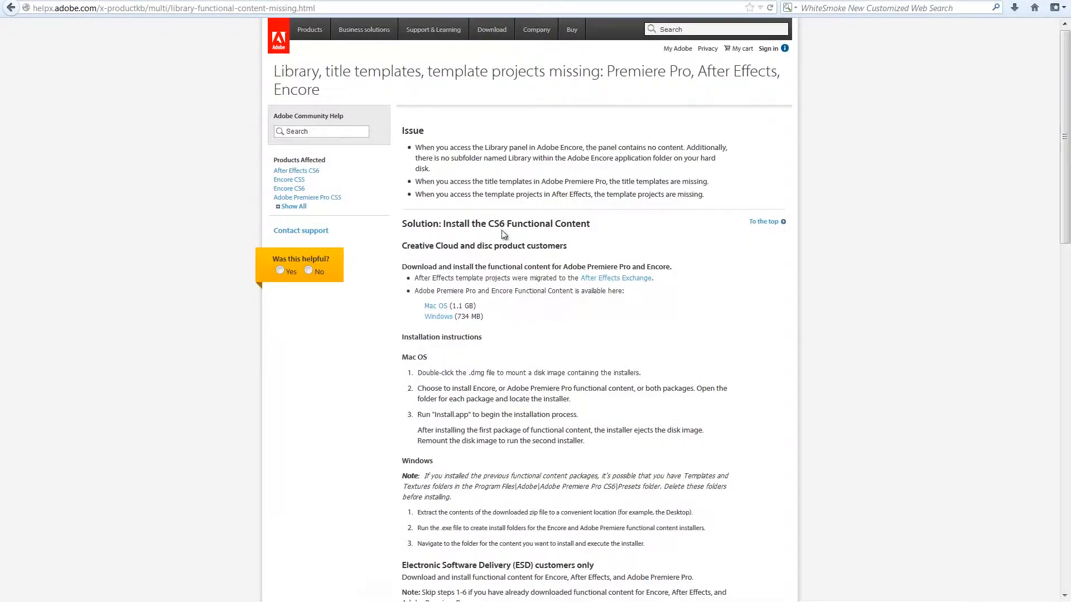
pyautogui.moveTo(595, 227)
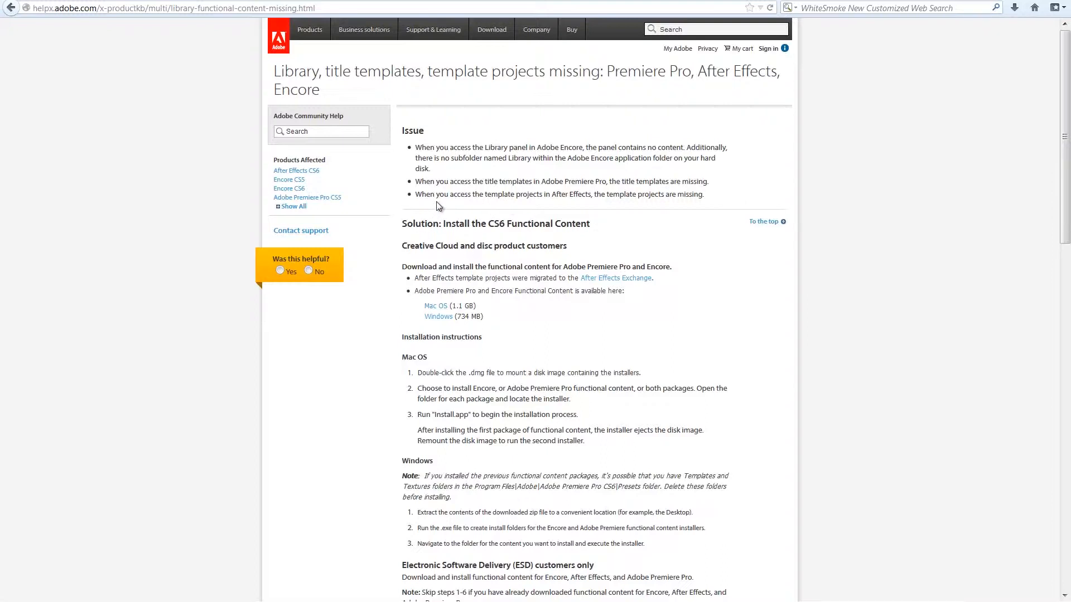
pyautogui.moveTo(414, 331)
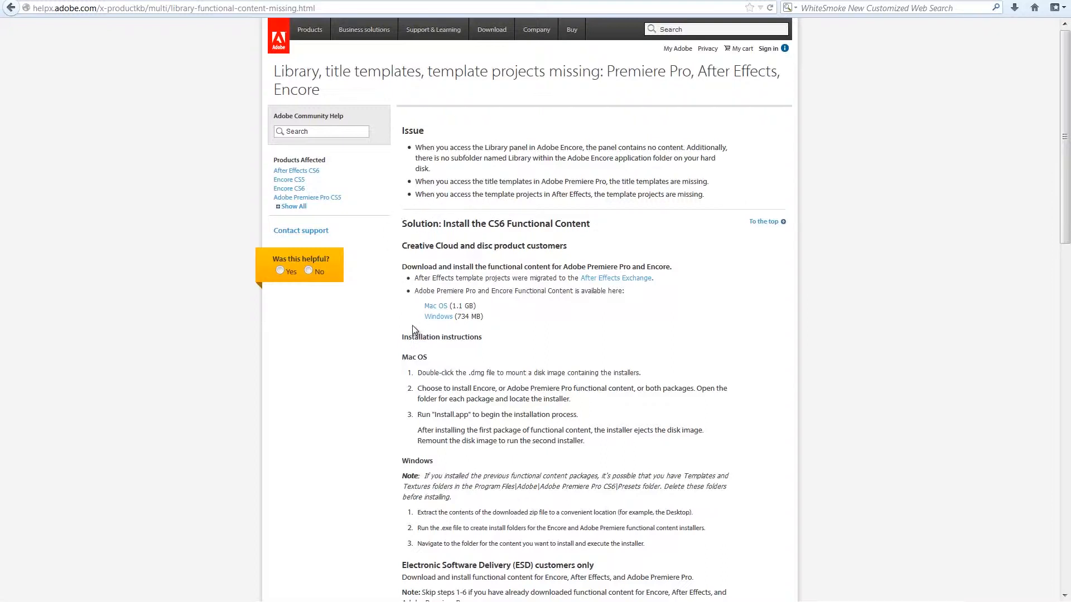
pyautogui.moveTo(438, 317)
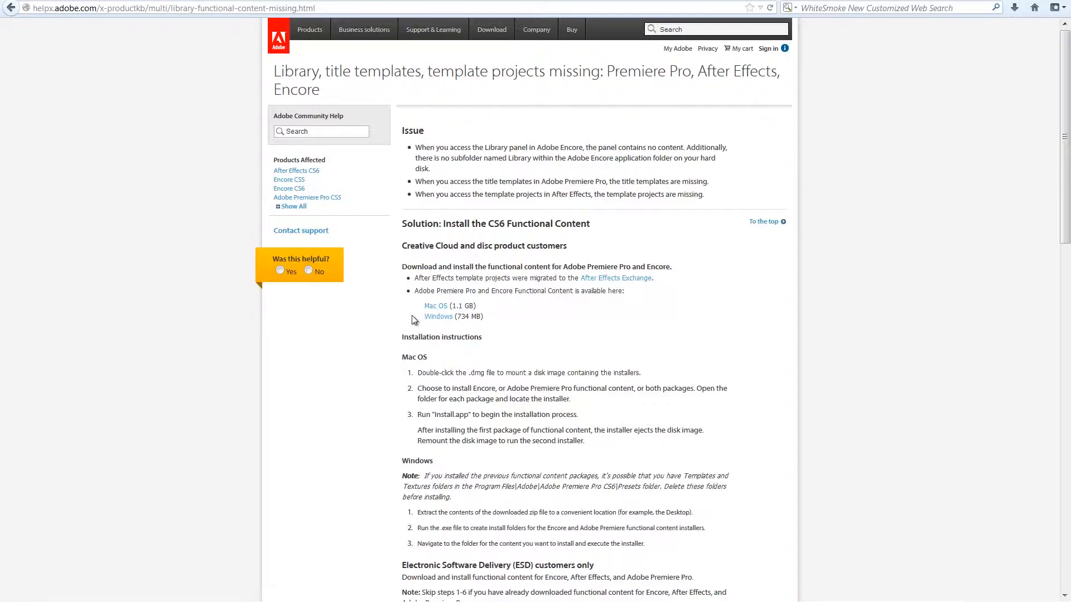
pyautogui.moveTo(414, 321)
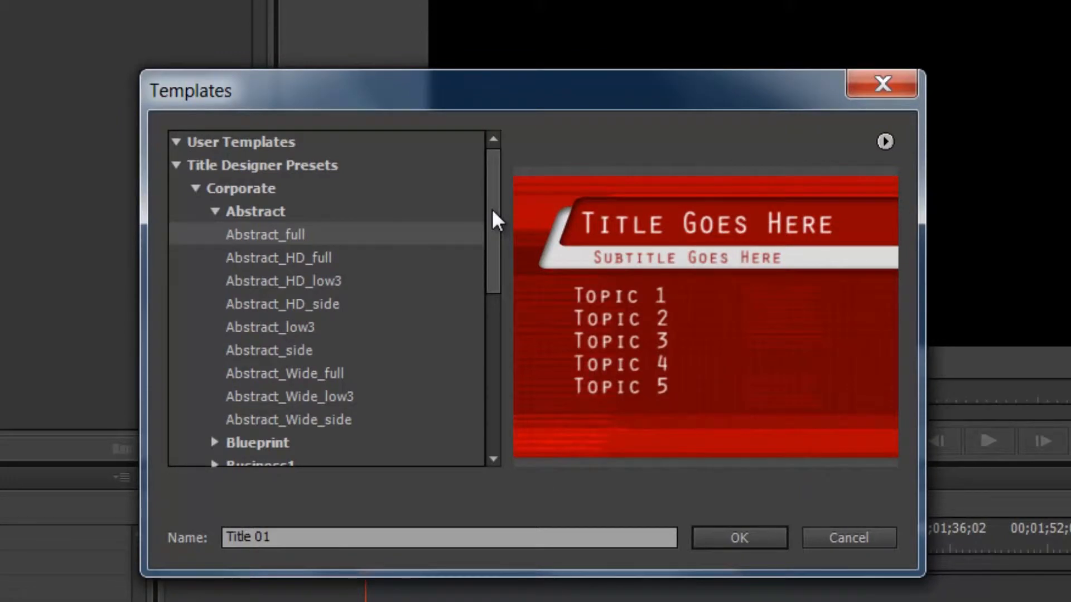
pyautogui.moveTo(570, 204)
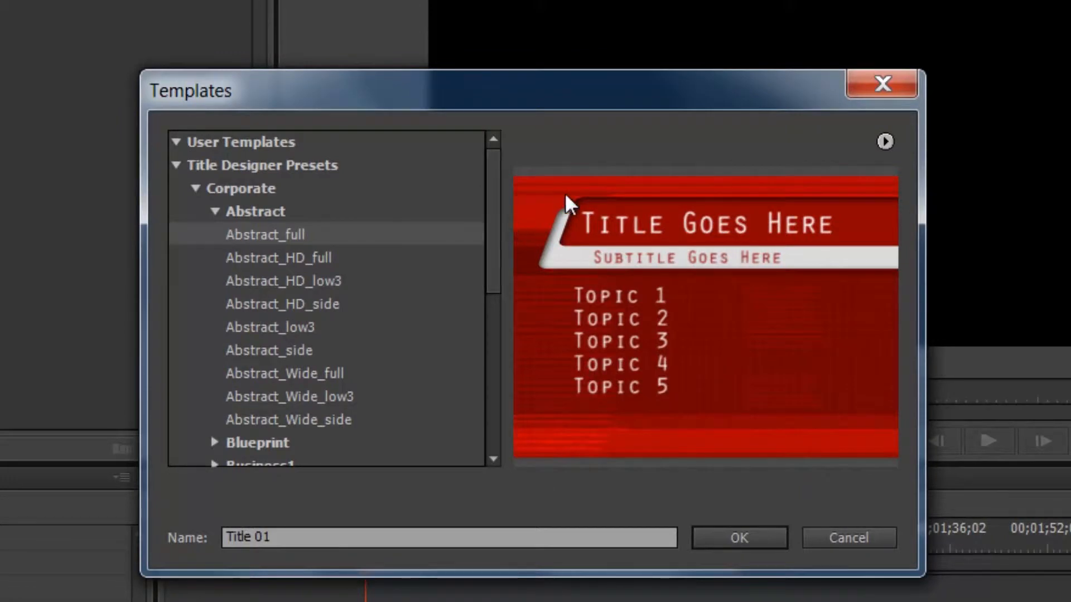
pyautogui.moveTo(593, 452)
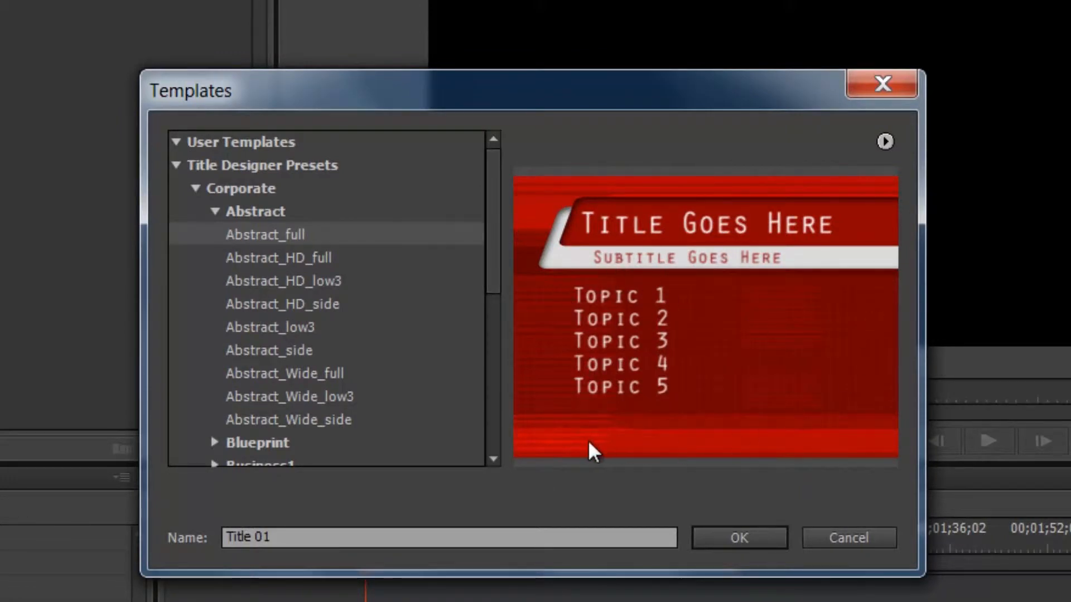
pyautogui.moveTo(520, 367)
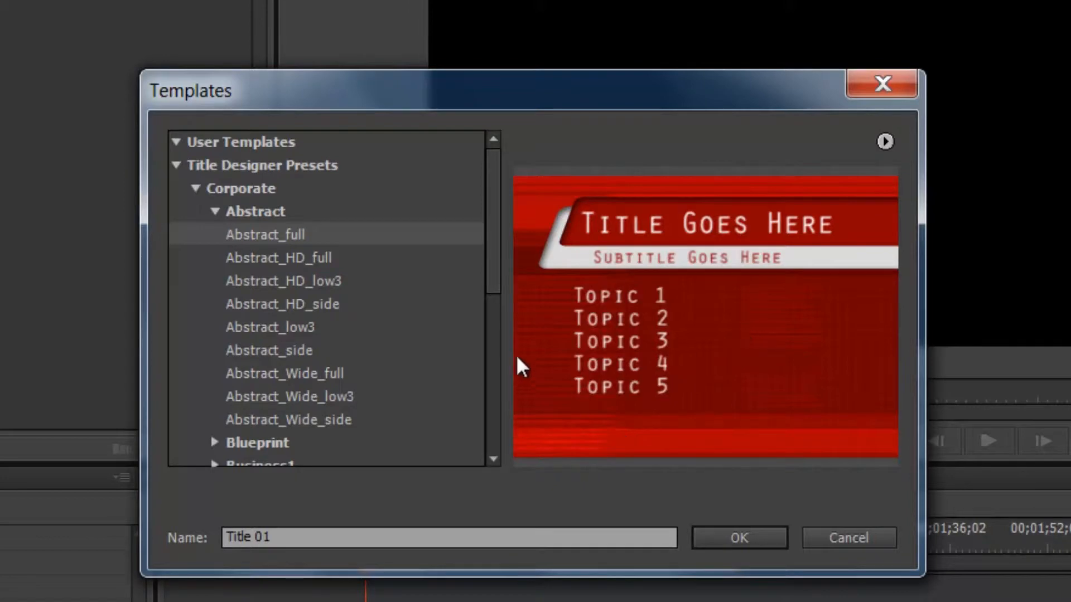
pyautogui.moveTo(935, 367)
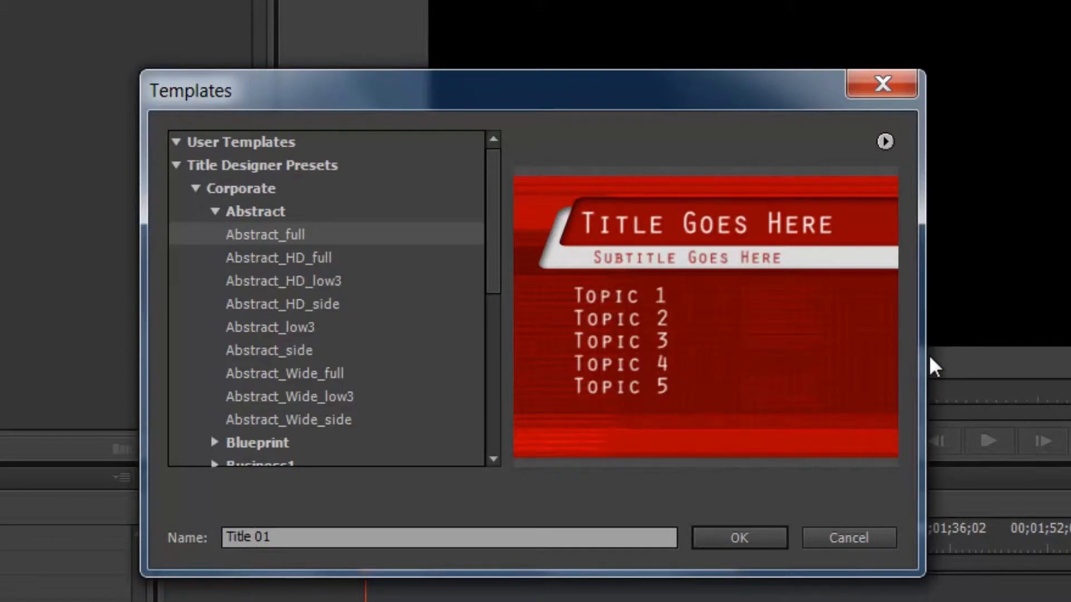
pyautogui.moveTo(675, 411)
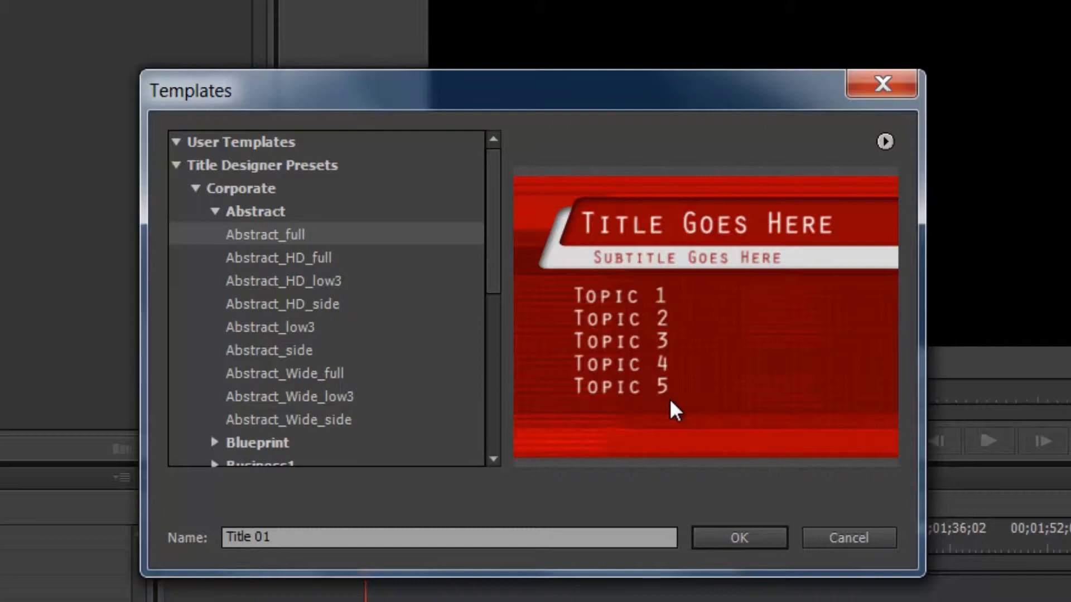
# Preview the Abstract_HD_full, Abstract_HD_low3, Abstract_side and a wide Abstract template
pyautogui.click(278, 258)
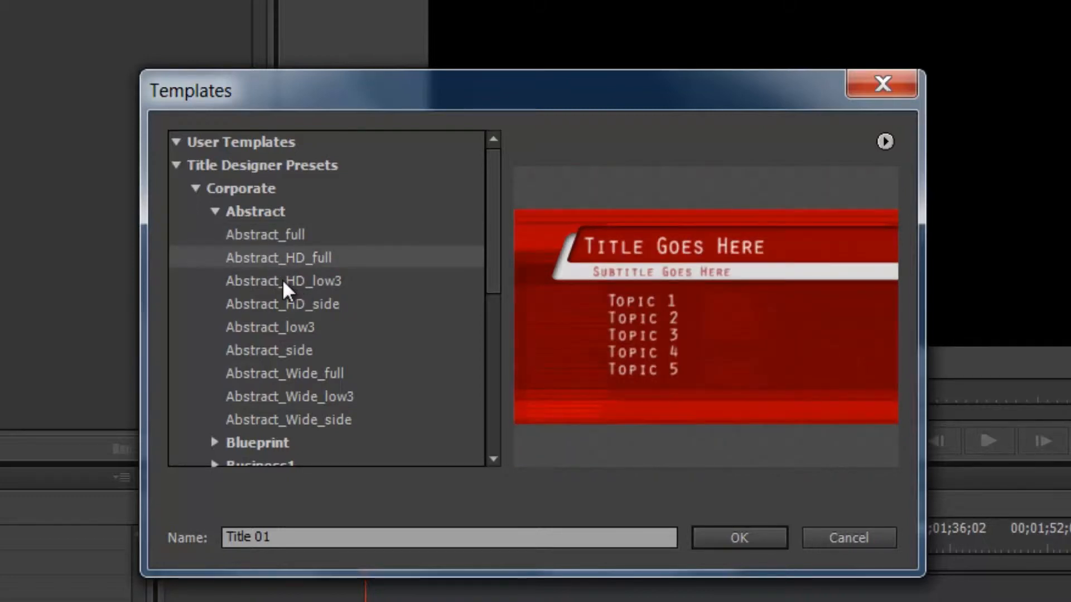
pyautogui.click(278, 280)
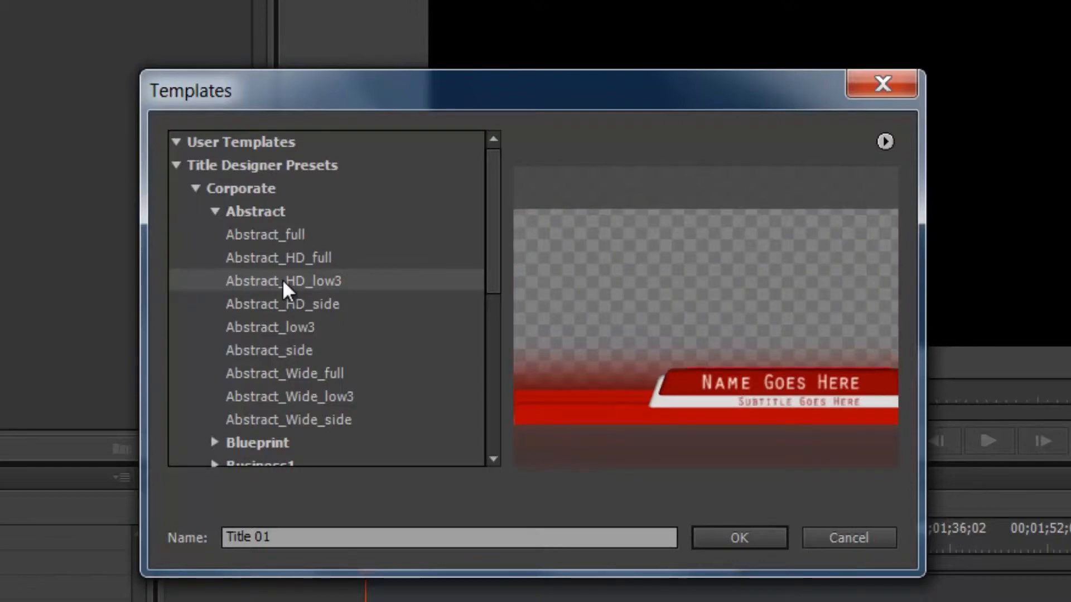
pyautogui.click(268, 350)
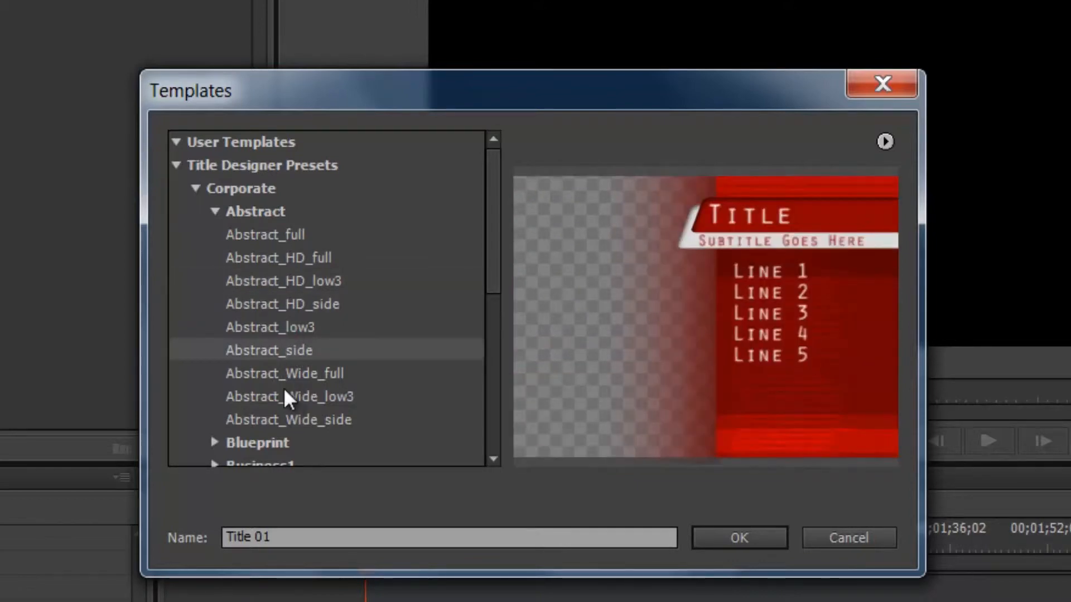
pyautogui.click(284, 374)
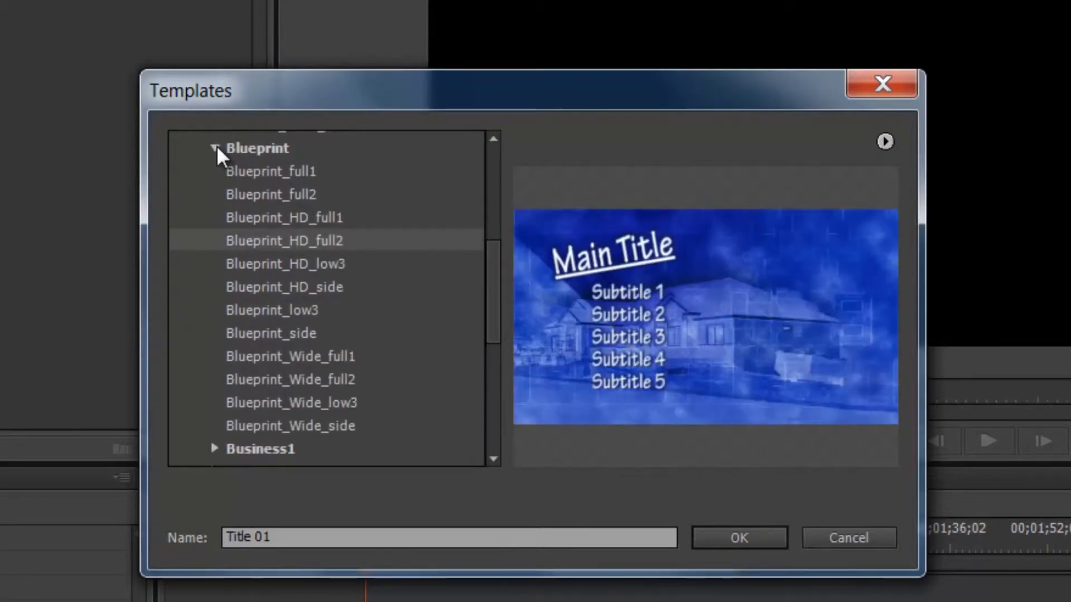
# Collapse Blueprint, preview Balloons2 low3, show Graduation templates and collapse Education
pyautogui.click(213, 148)
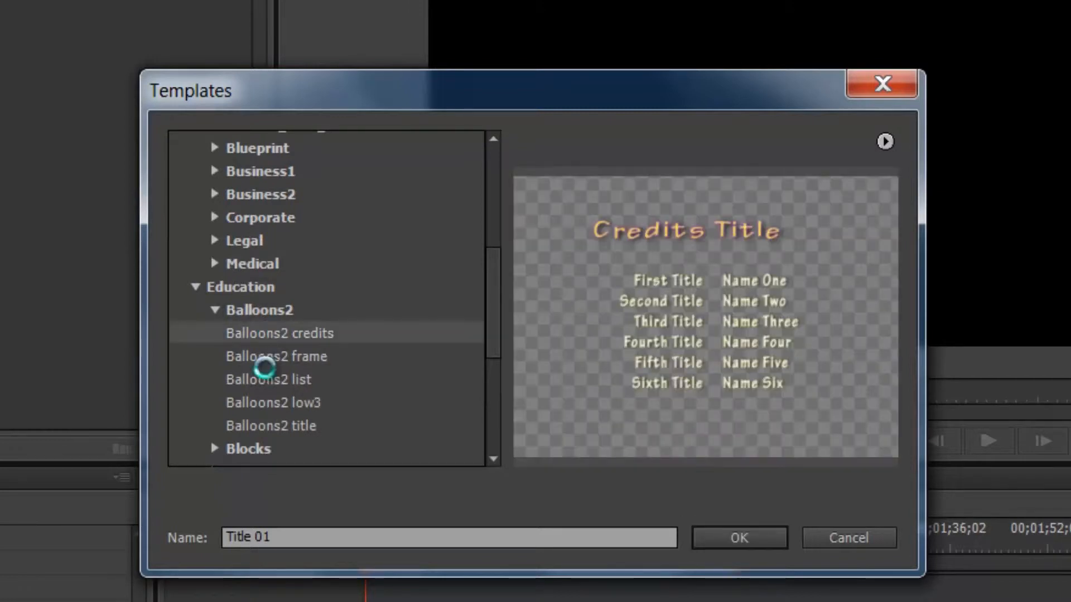
pyautogui.click(274, 402)
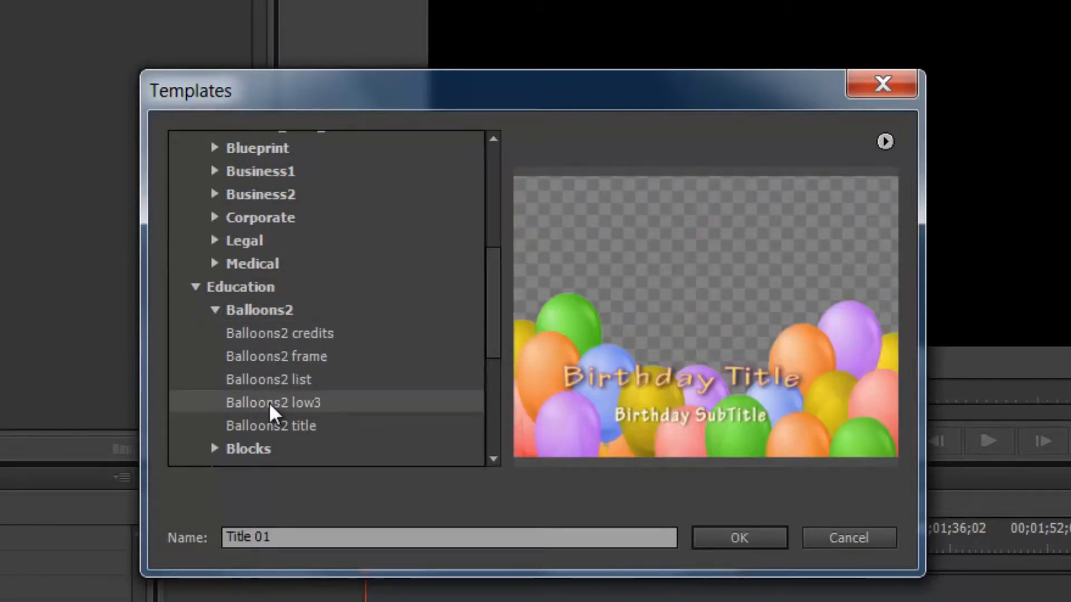
pyautogui.click(215, 310)
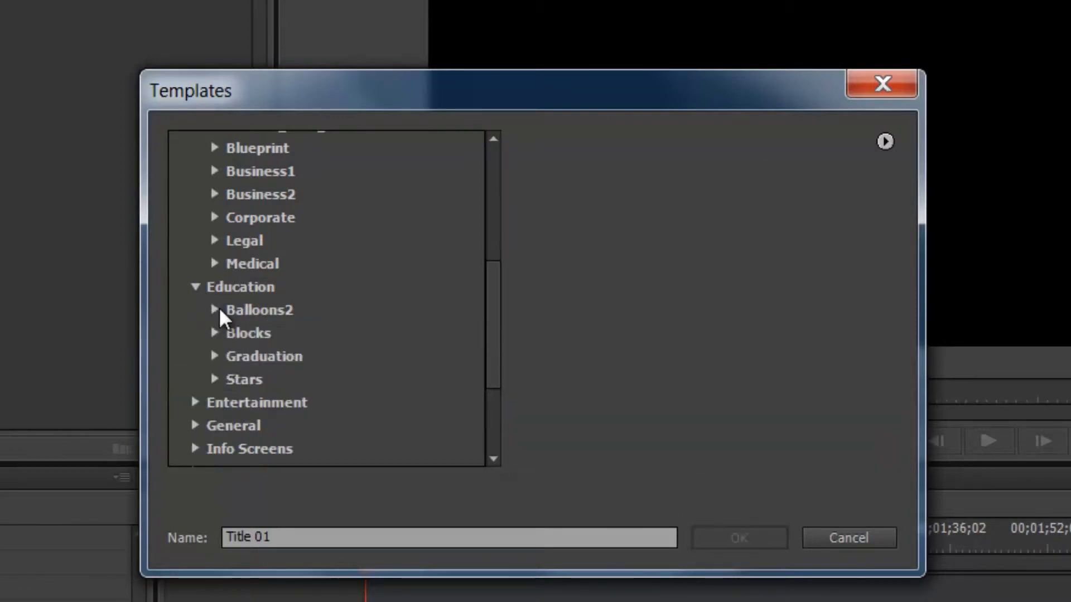
pyautogui.click(214, 355)
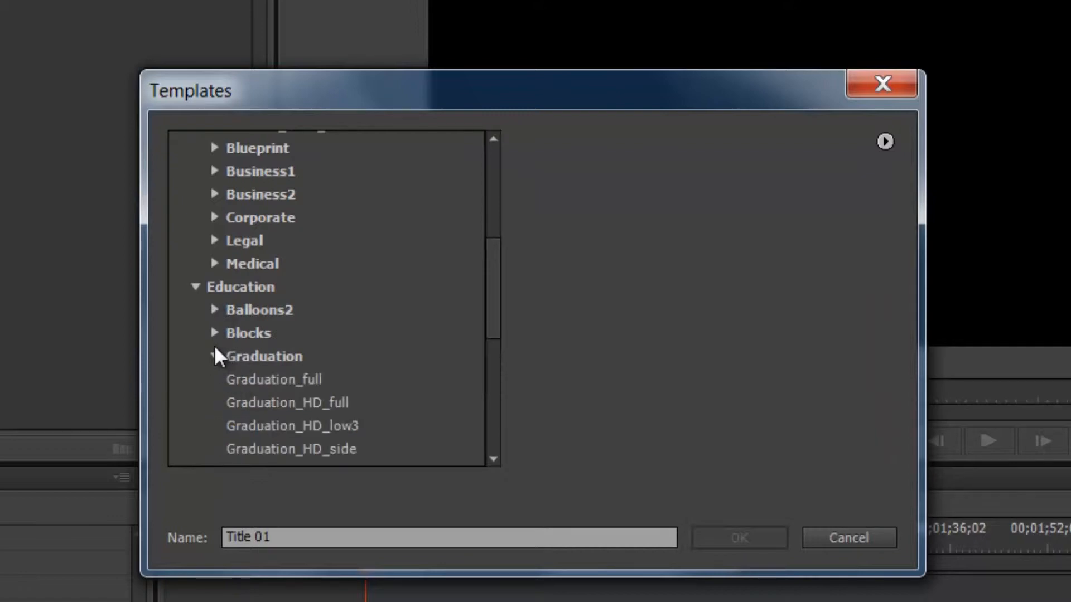
pyautogui.click(194, 287)
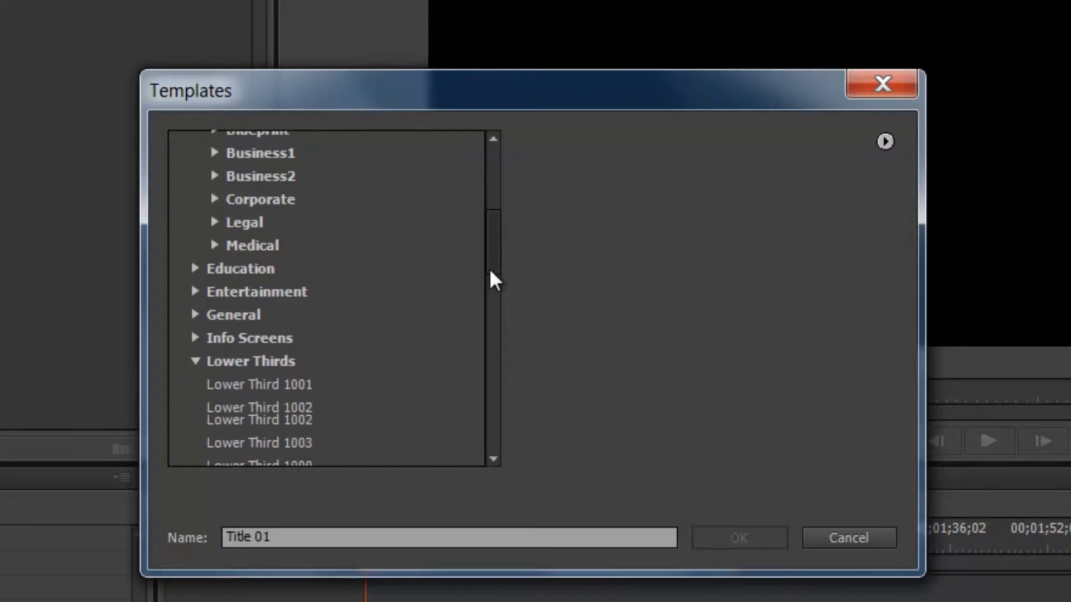
# Preview the Lower Third 1017, Lower Third 1013 and another Lower Third template
pyautogui.click(258, 286)
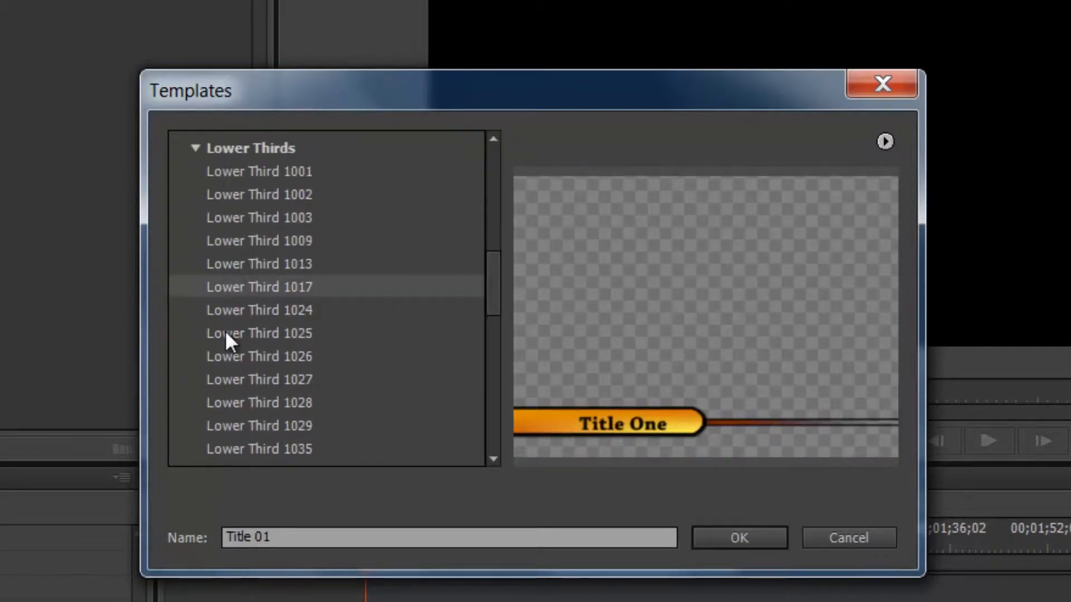
pyautogui.click(259, 264)
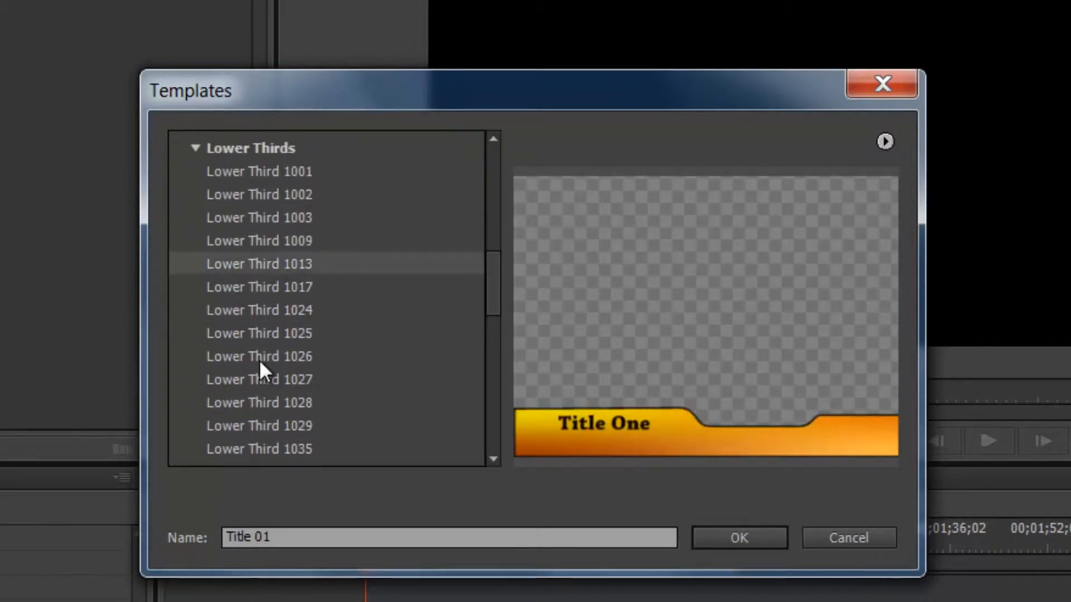
pyautogui.click(259, 414)
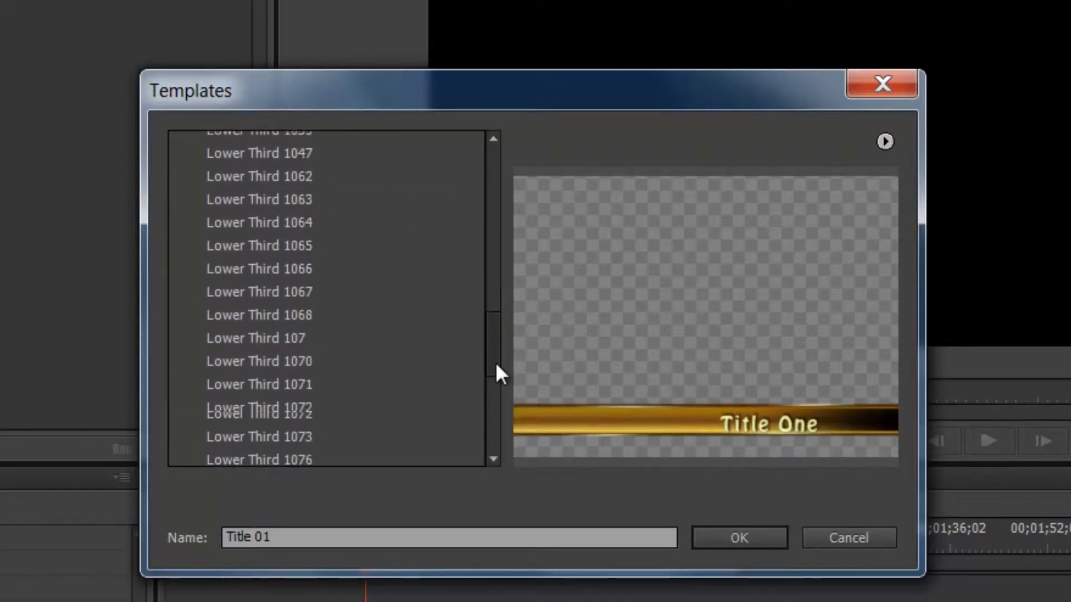
# Compare the Matte letterbox and Matte pillarbox previews, ending on letterbox
pyautogui.scroll(-3)
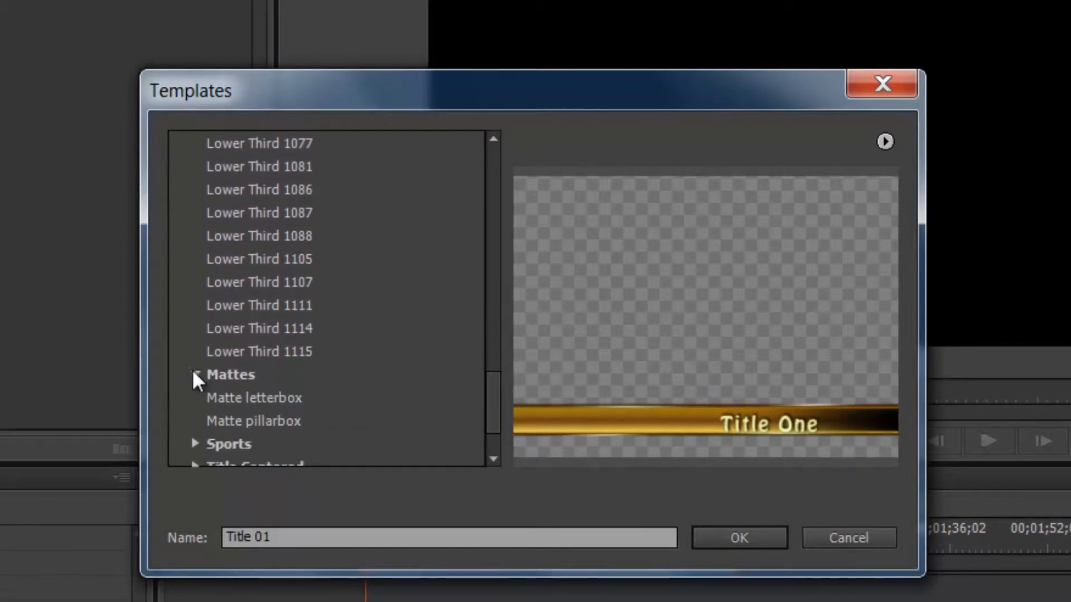
pyautogui.click(253, 398)
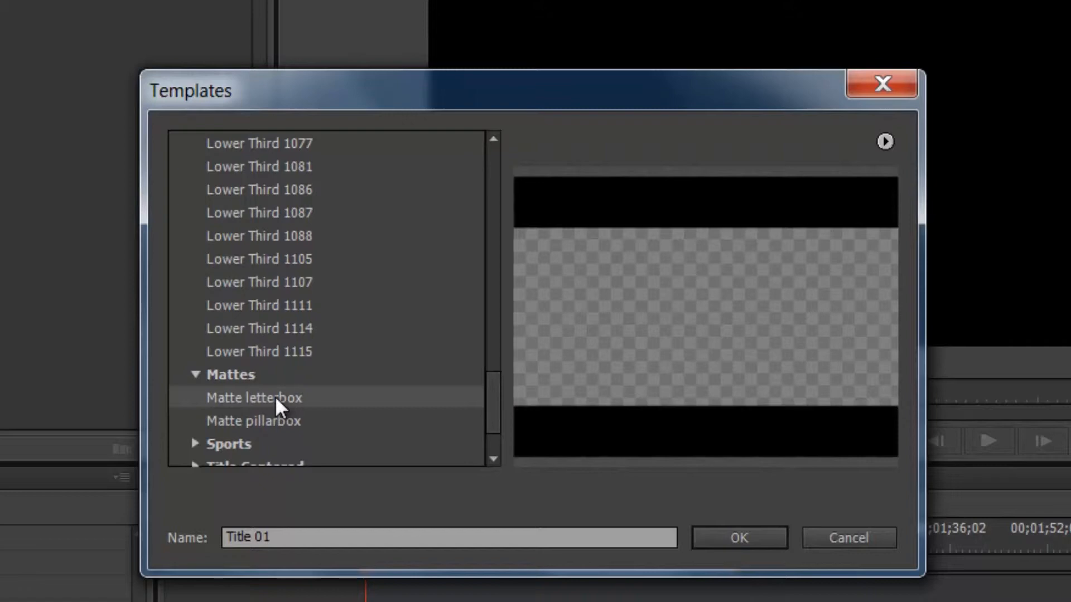
pyautogui.moveTo(286, 429)
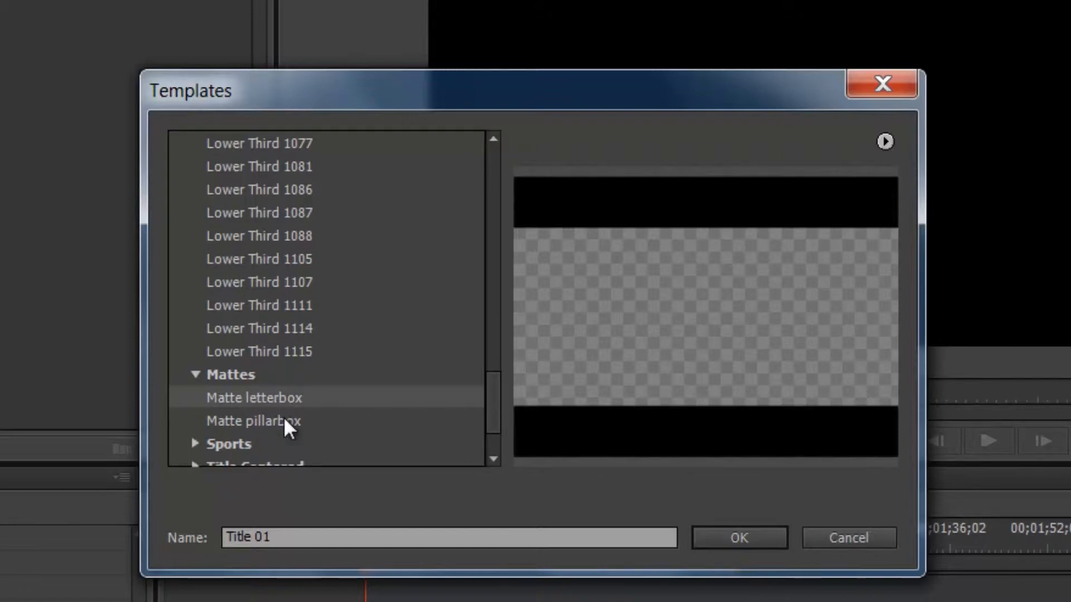
pyautogui.click(253, 420)
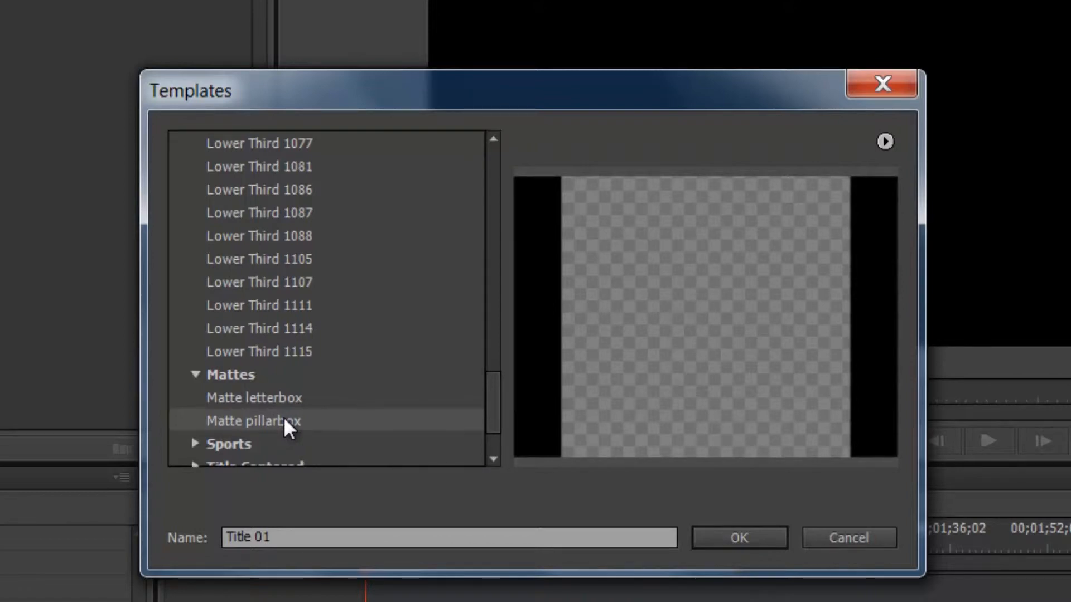
pyautogui.click(253, 397)
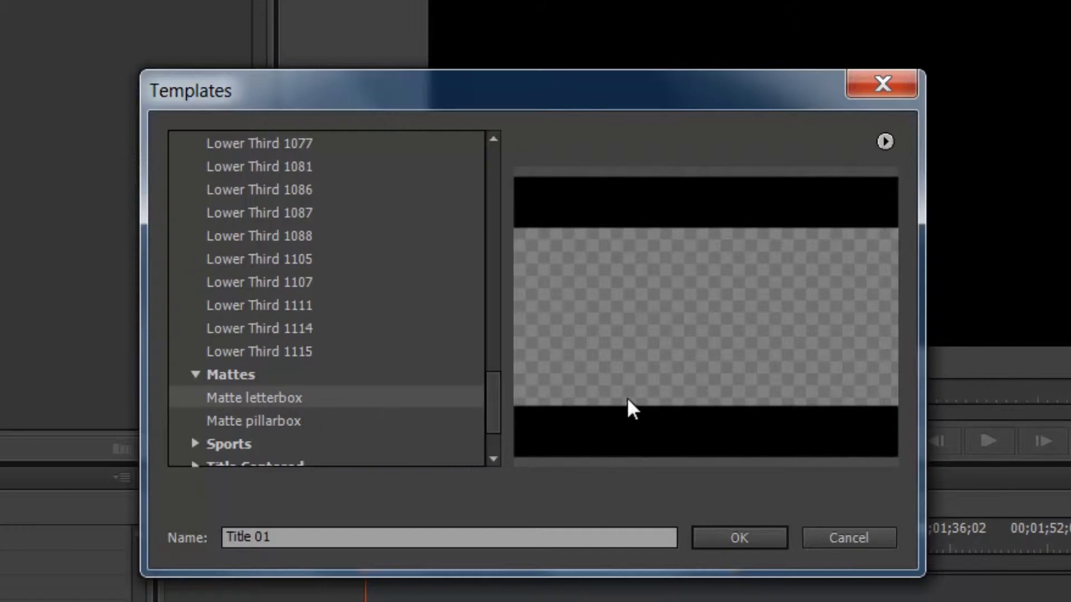
pyautogui.moveTo(532, 250)
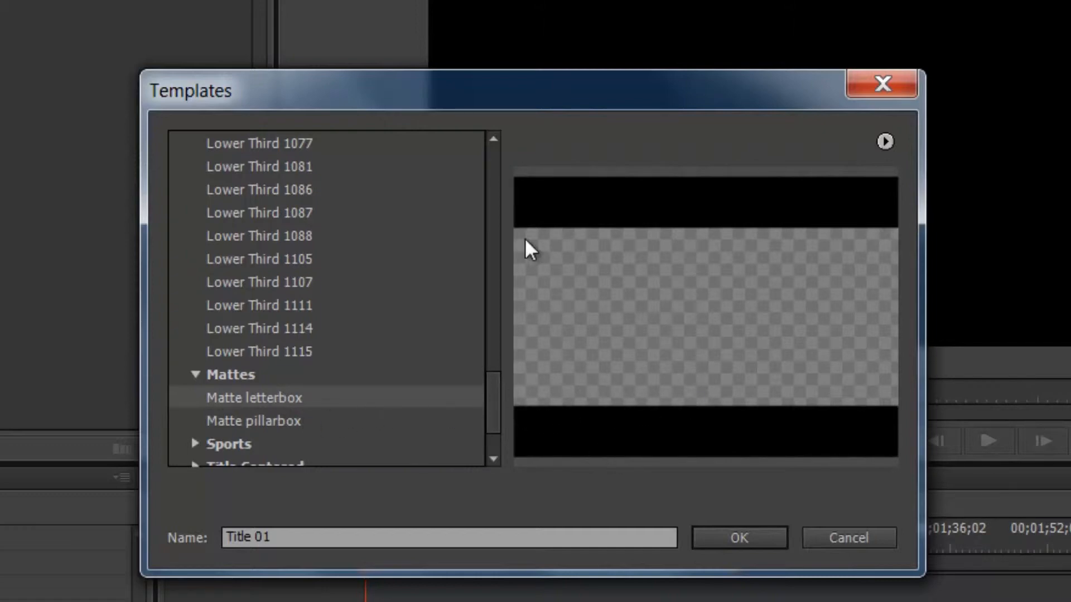
pyautogui.moveTo(654, 404)
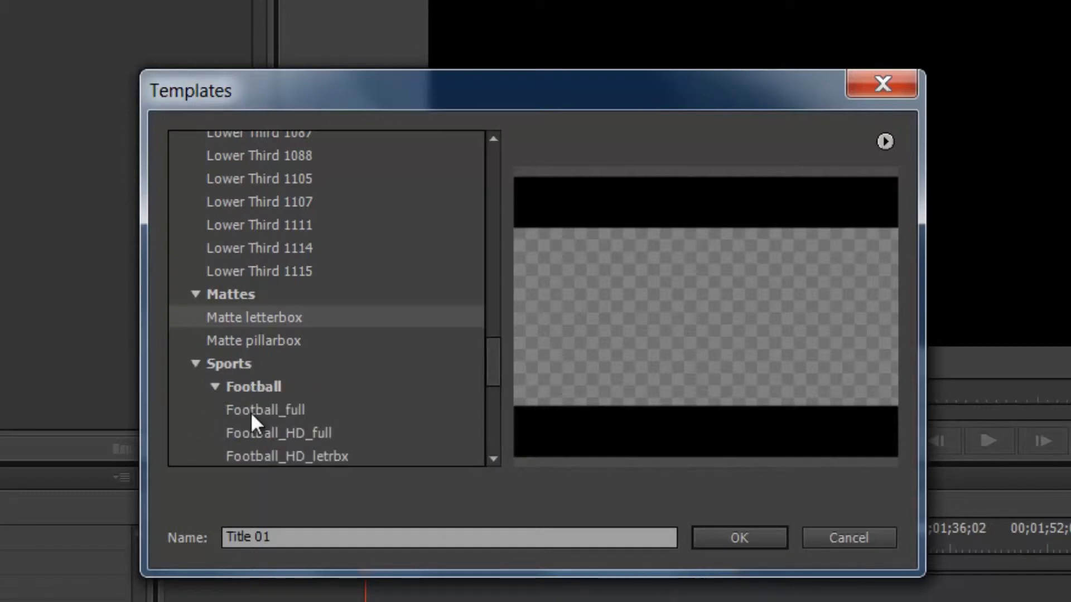
# Collapse Sports, Title Centered and Travel, then expand Upper Thirds for Upper Third 1006
pyautogui.click(278, 432)
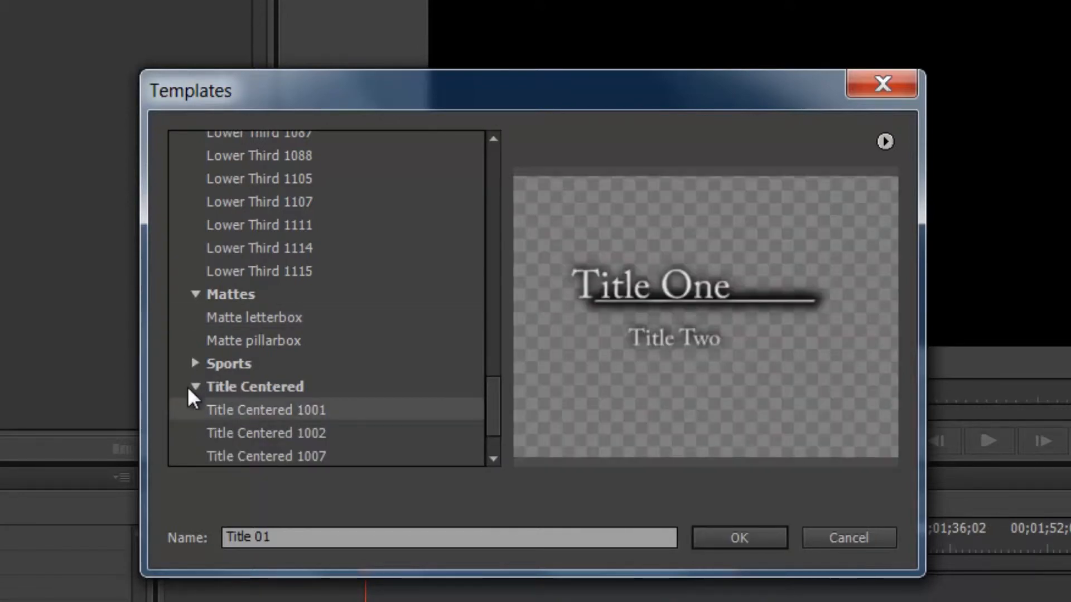
pyautogui.click(195, 387)
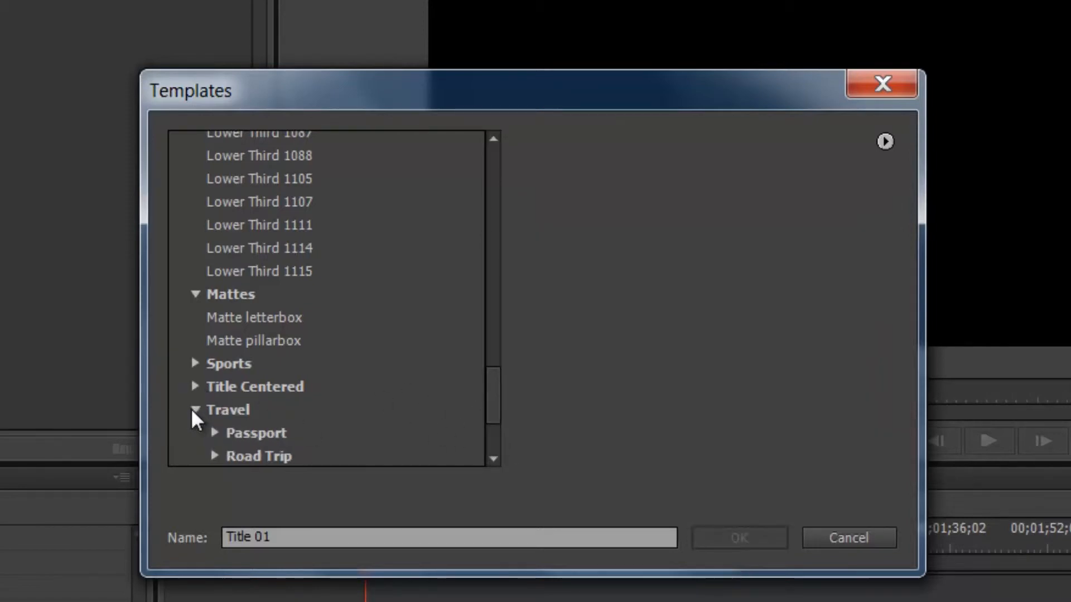
pyautogui.click(195, 410)
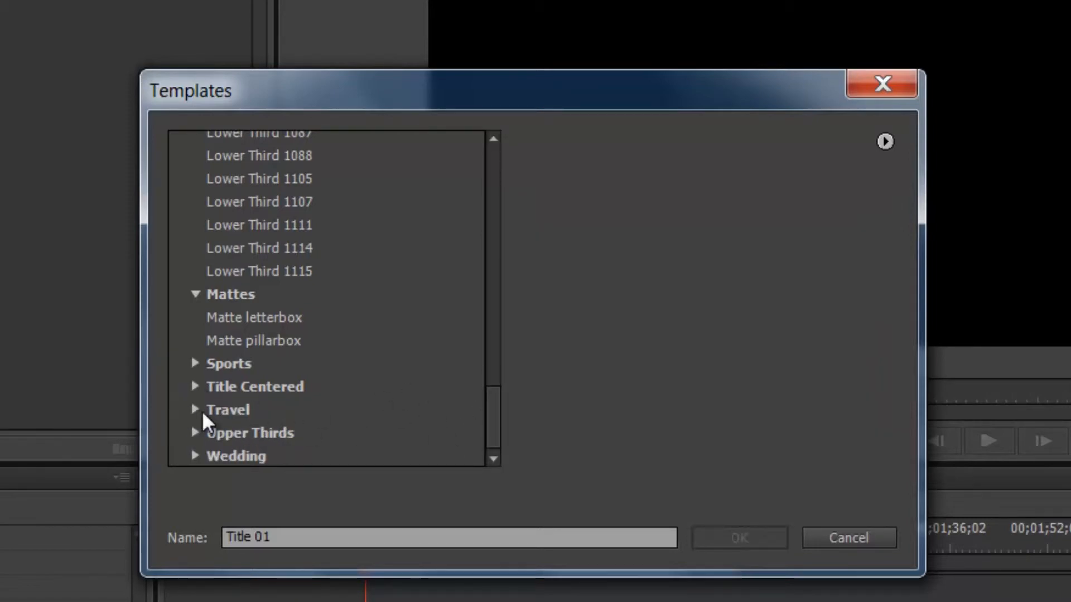
pyautogui.click(195, 410)
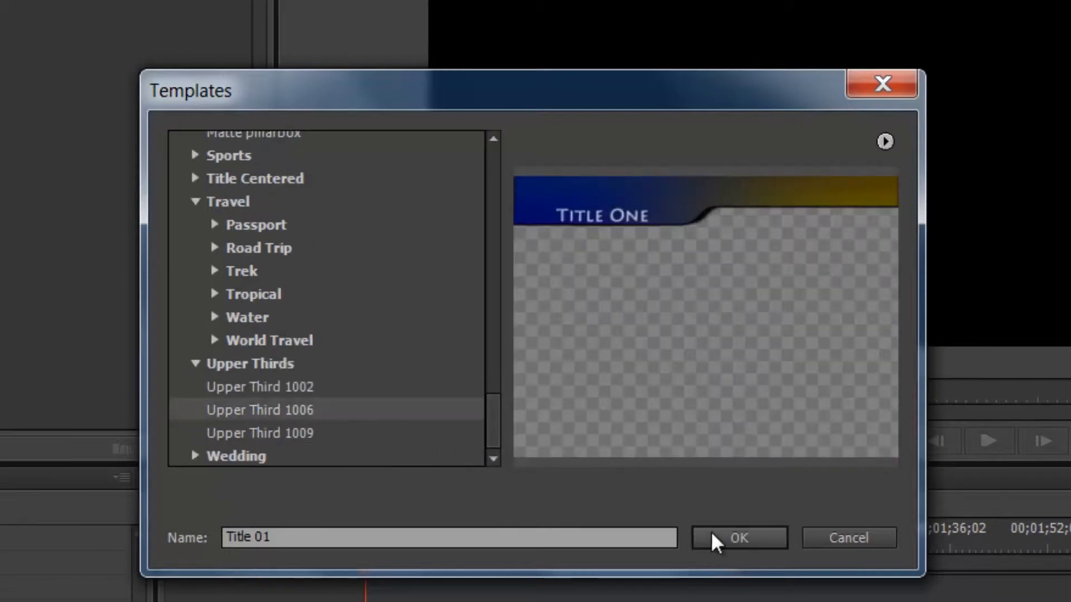
# Create the Upper Third 1006 title, type 'SolidBox Presents' and set Lucida Sans Typewriter
pyautogui.click(738, 537)
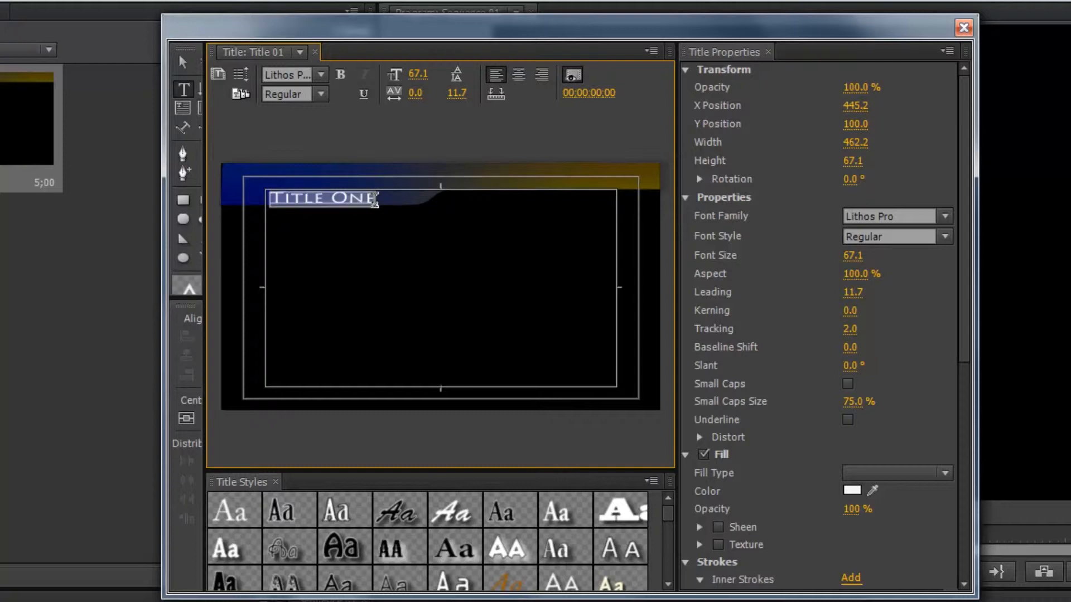
pyautogui.write('SOLIDBOX PRESENTS')
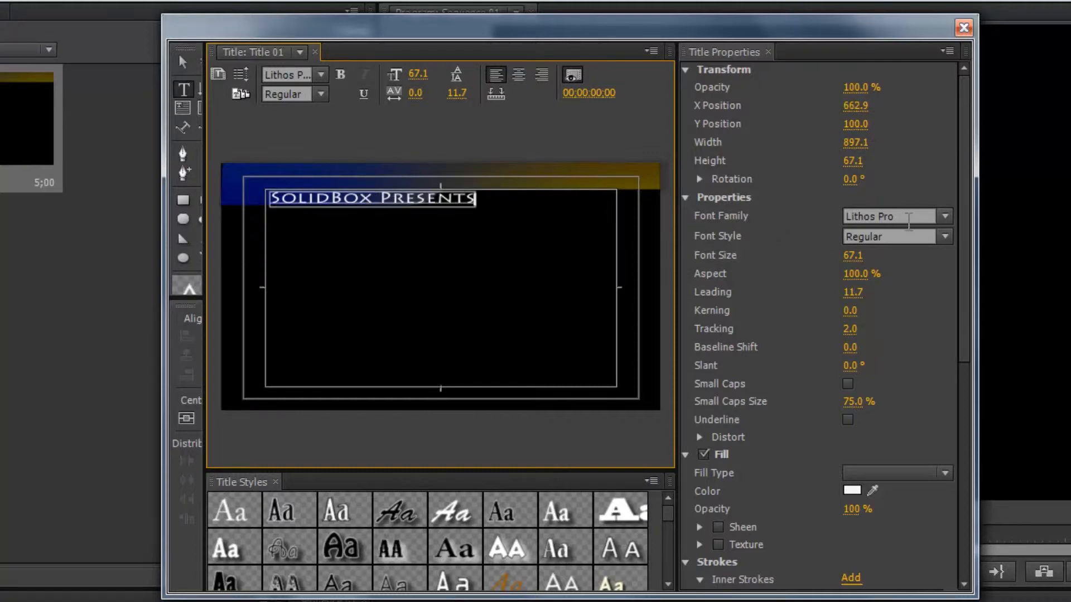
pyautogui.click(945, 216)
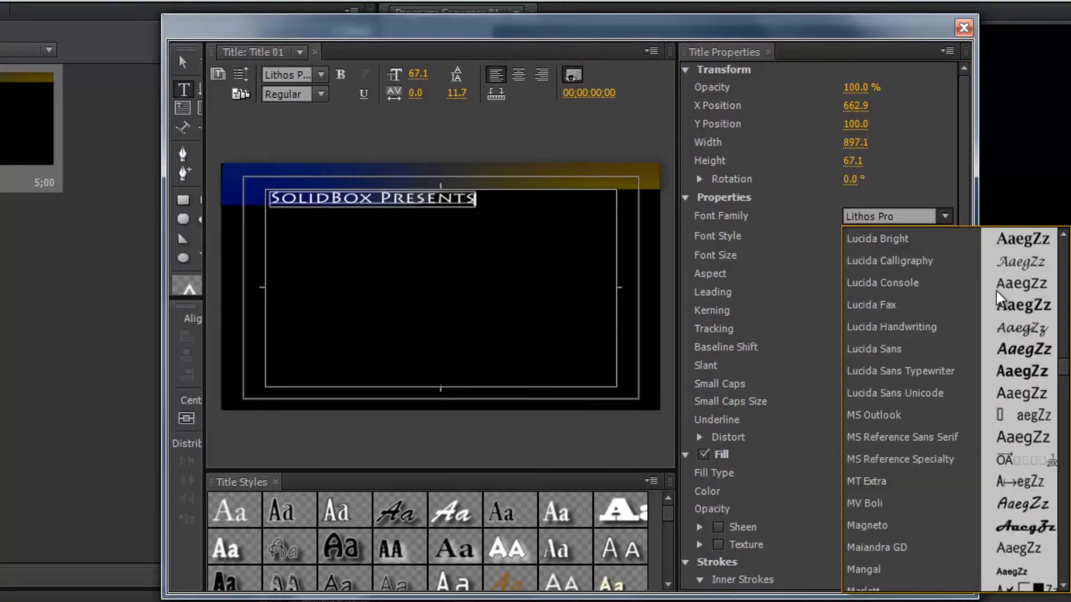
pyautogui.click(901, 371)
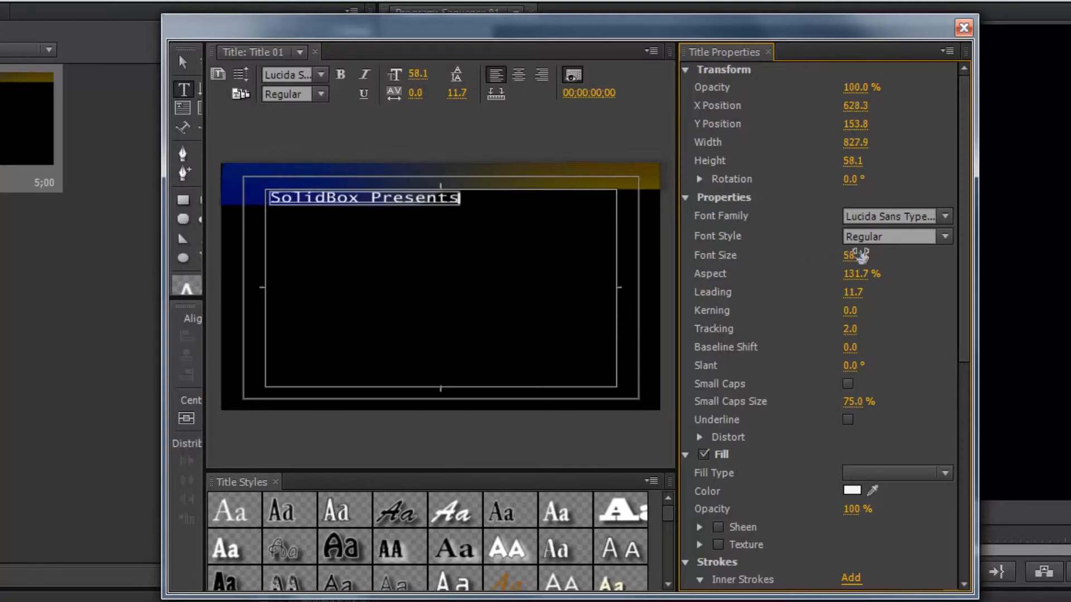
pyautogui.moveTo(208, 68)
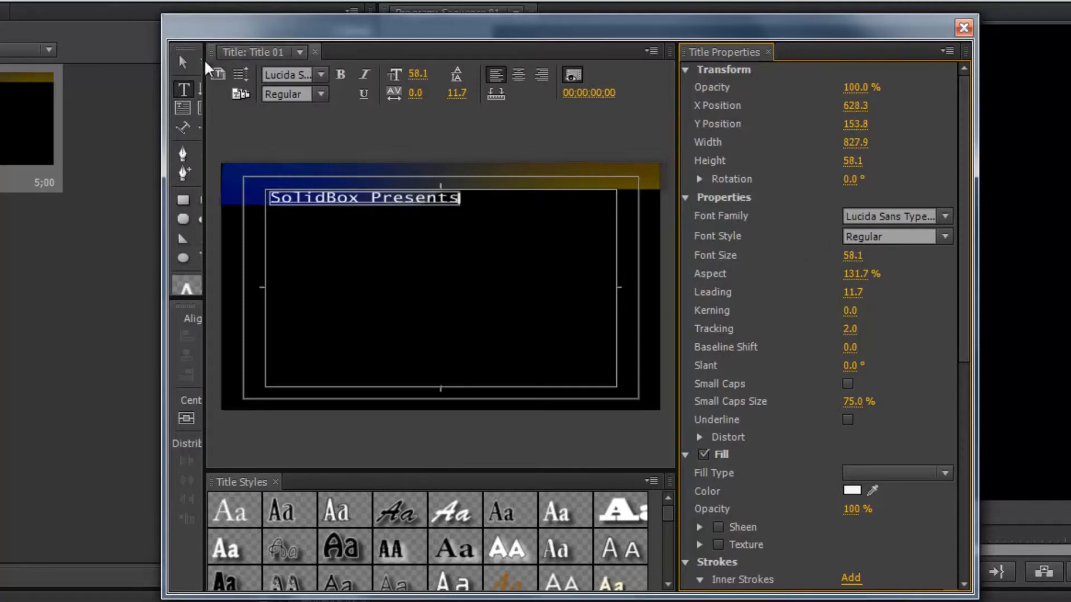
# Drag the 'SolidBox Presents' text onto the blue top-left banner with the Selection tool
pyautogui.click(184, 61)
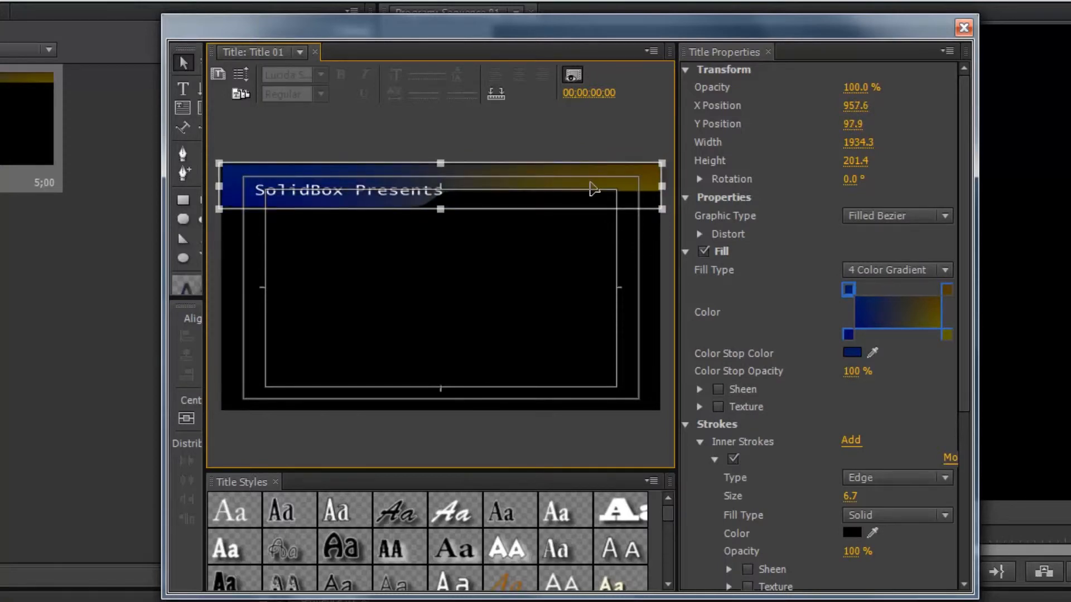
pyautogui.moveTo(649, 203)
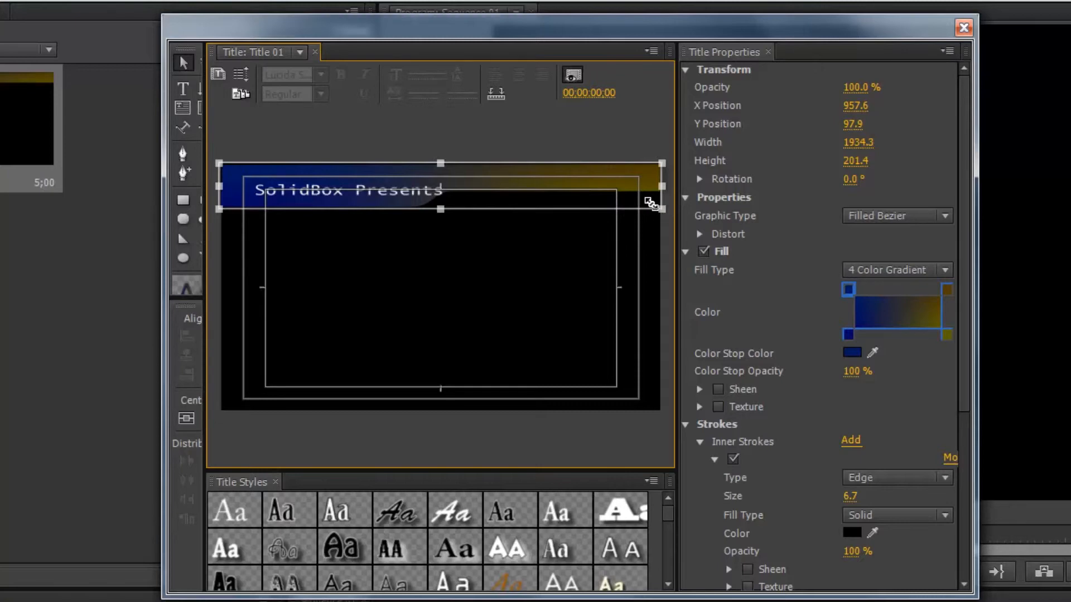
pyautogui.moveTo(652, 204); pyautogui.dragTo(659, 213)
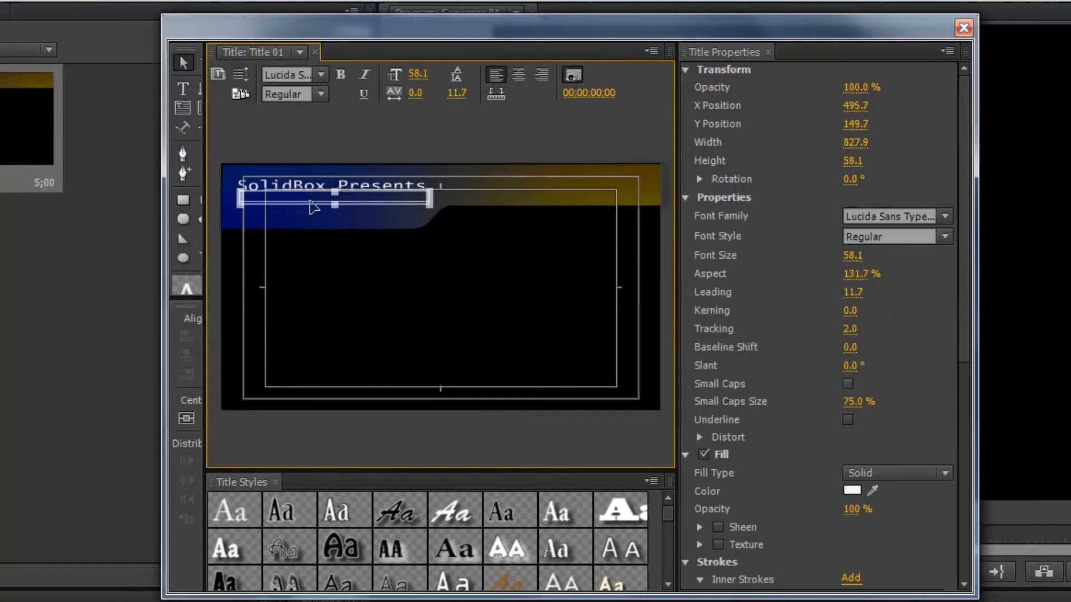
pyautogui.moveTo(331, 200); pyautogui.dragTo(331, 197)
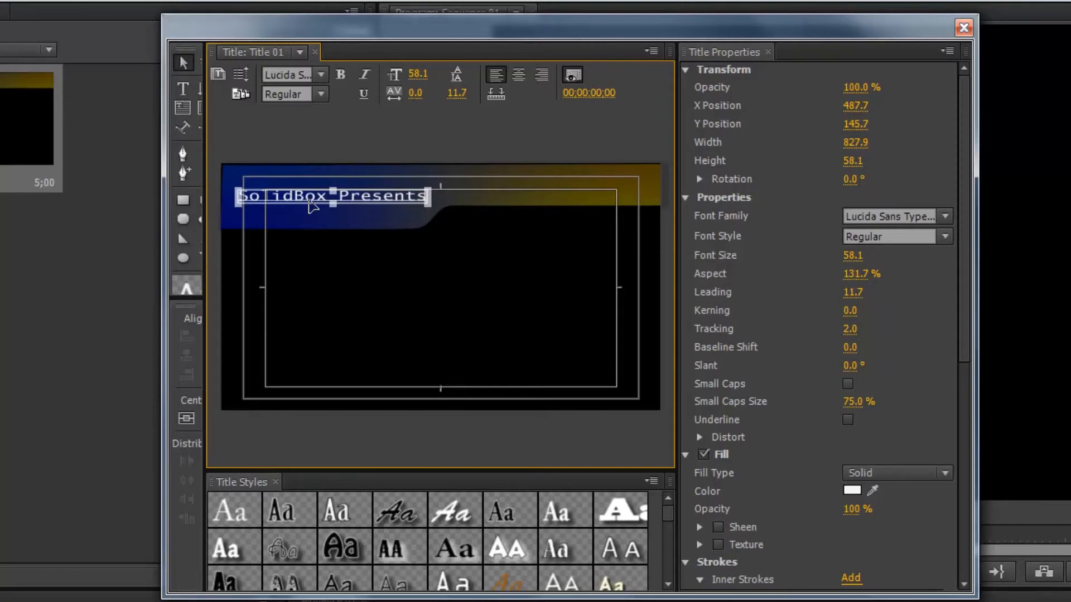
pyautogui.click(962, 27)
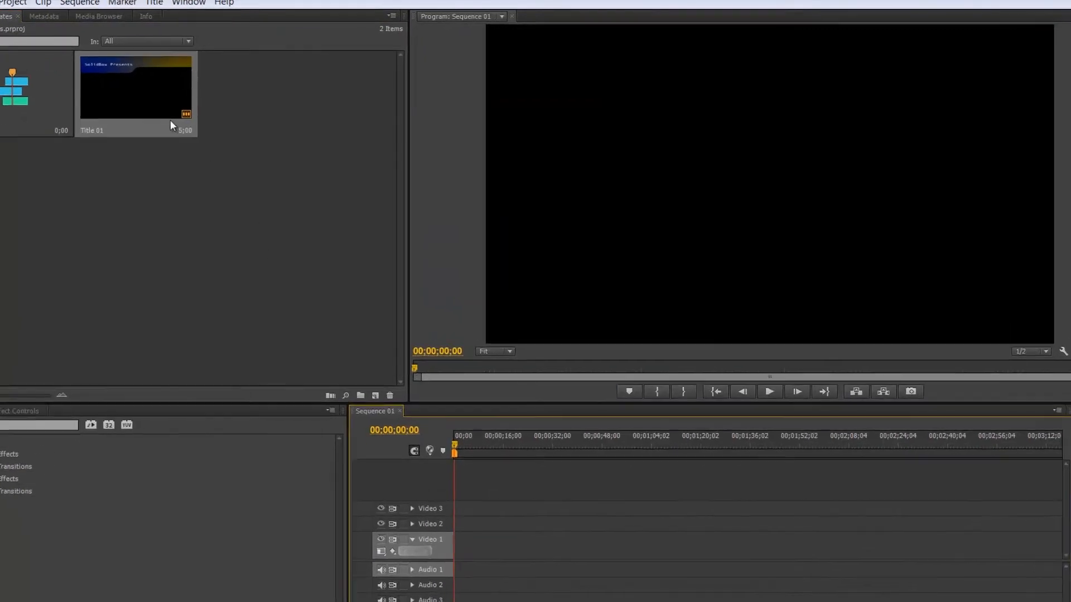
# Reopen Title 01 and show the Templates dialog's management flyout menu
pyautogui.doubleClick(135, 85)
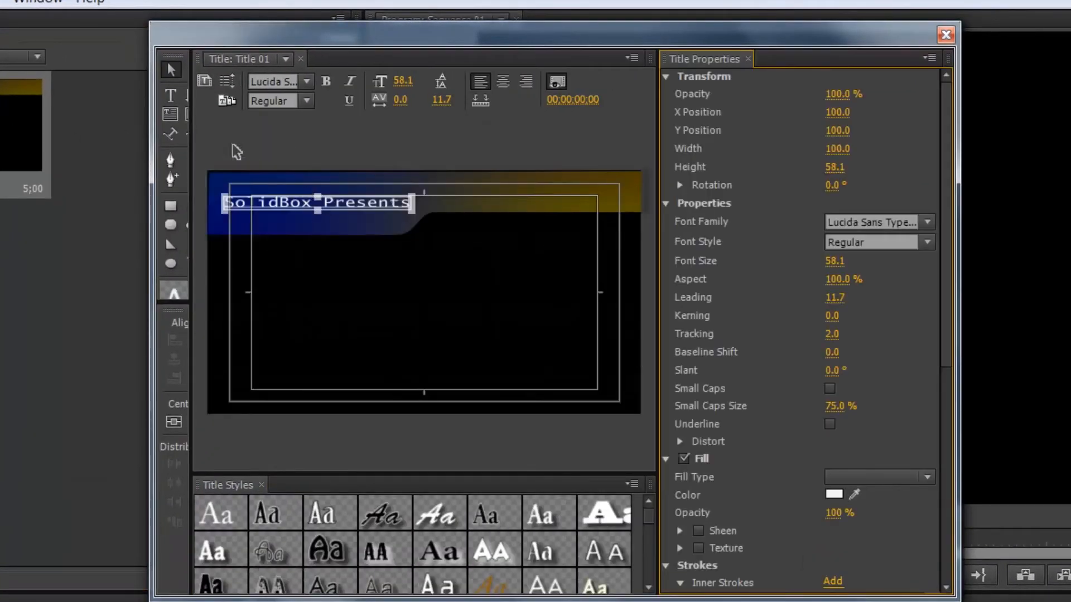
pyautogui.moveTo(225, 101)
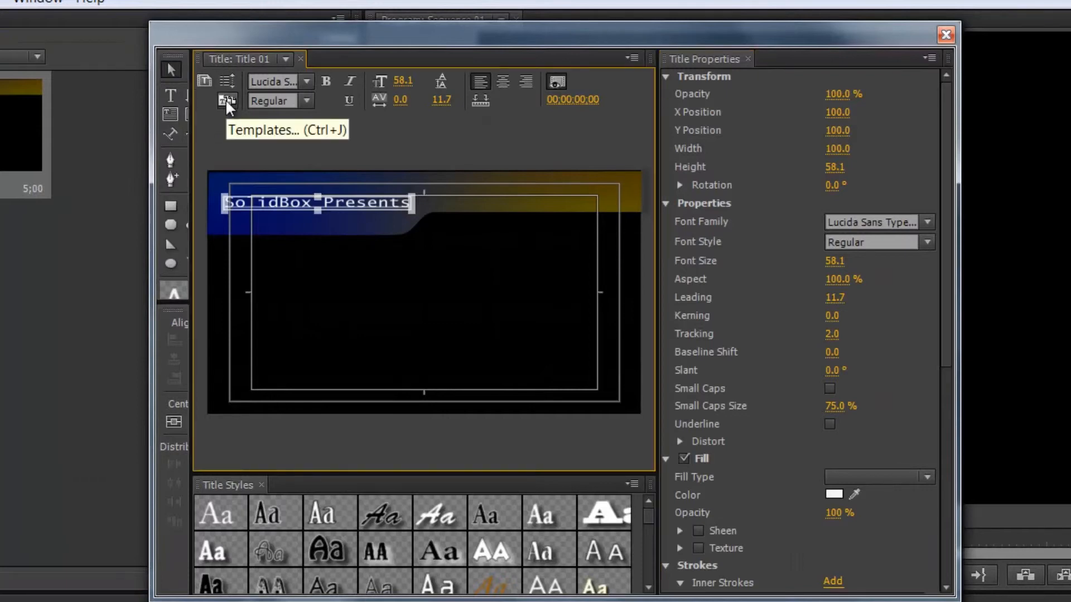
pyautogui.click(227, 100)
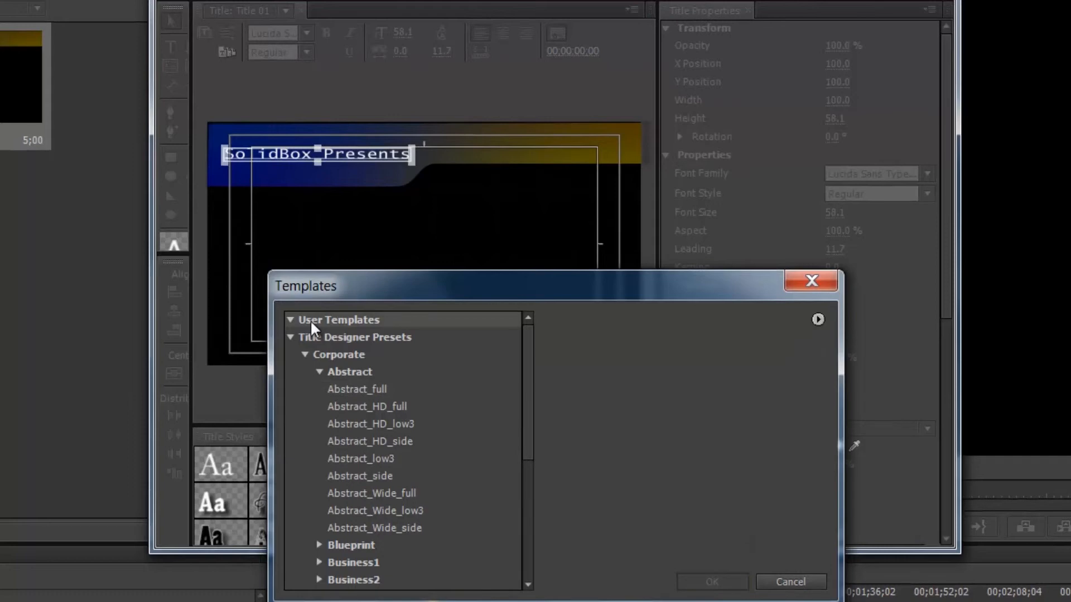
pyautogui.click(818, 320)
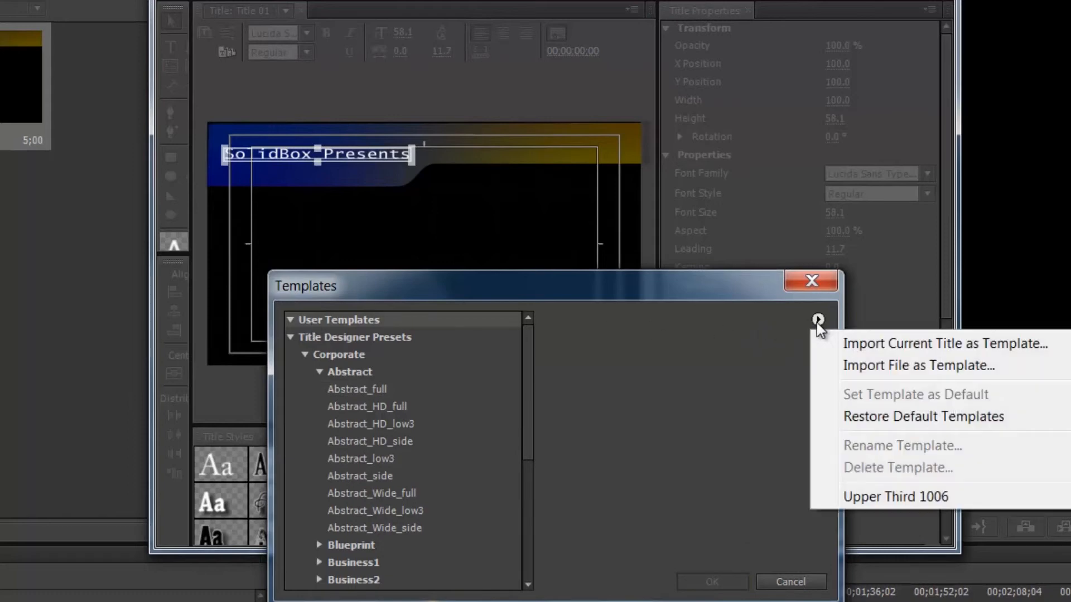
pyautogui.moveTo(874, 344)
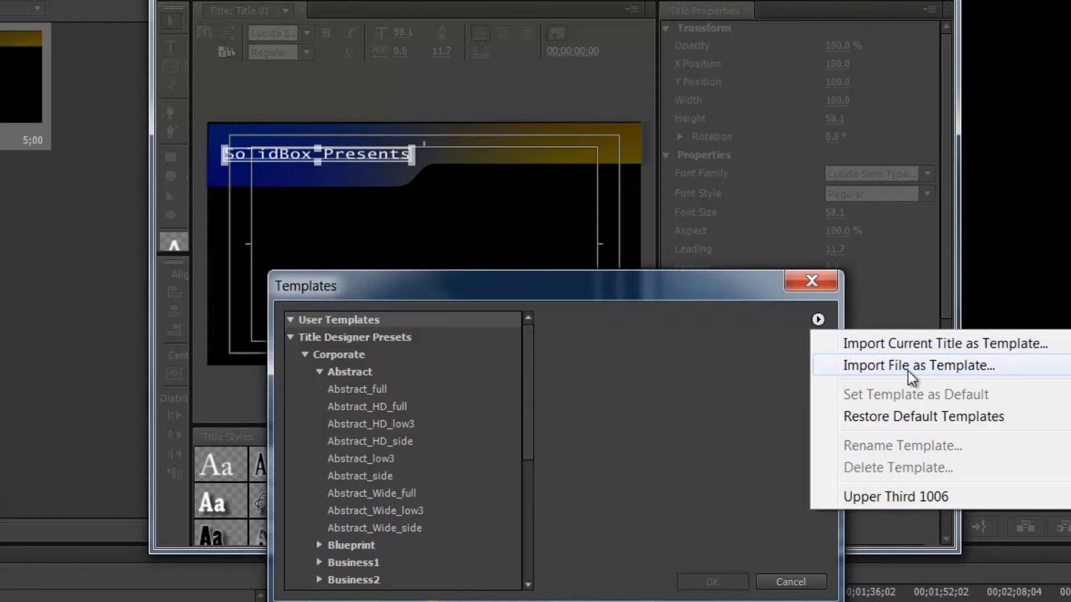
pyautogui.moveTo(956, 378)
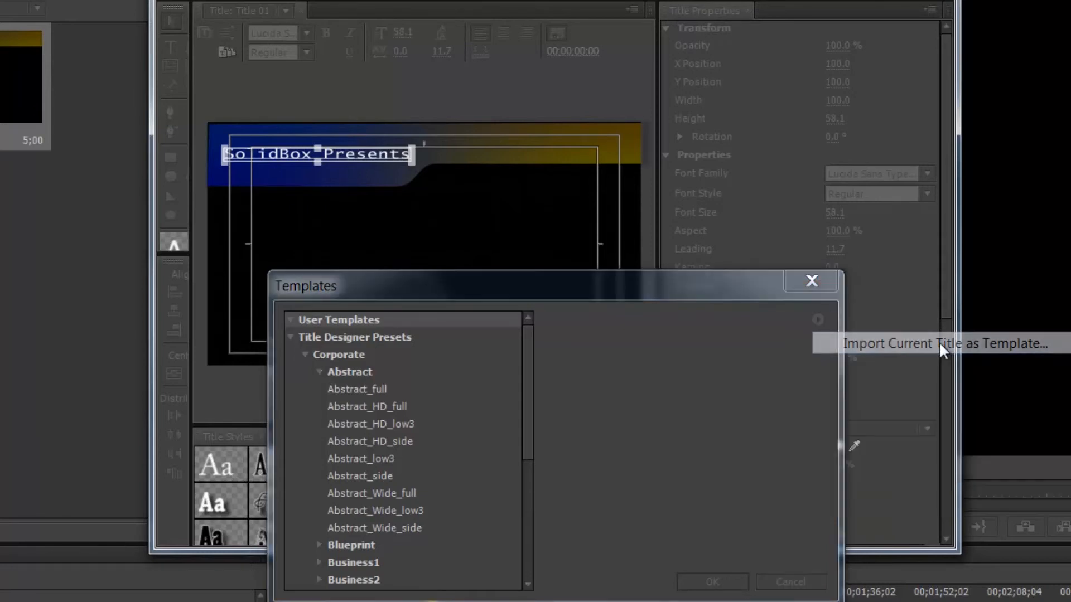
# Import the current title as template 'SolidBox Presents' and close the Titler
pyautogui.click(944, 344)
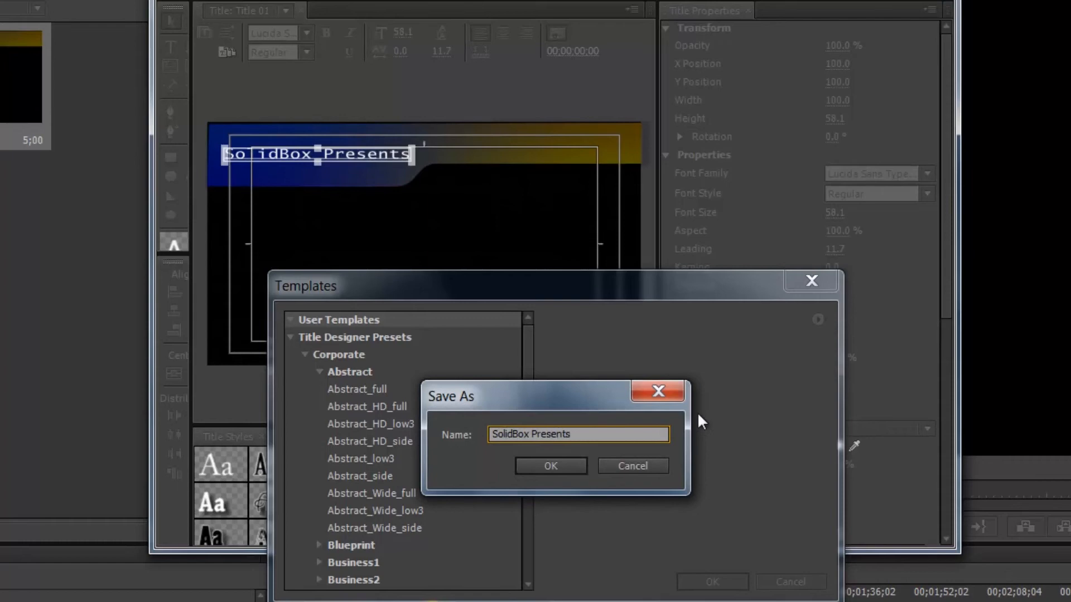
pyautogui.click(550, 466)
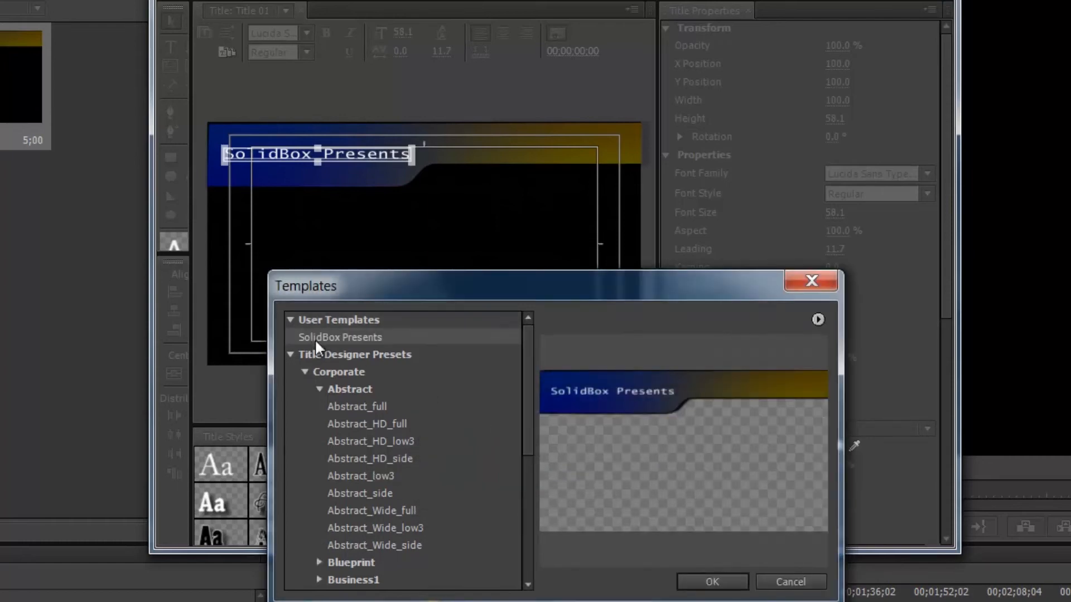
pyautogui.moveTo(314, 345)
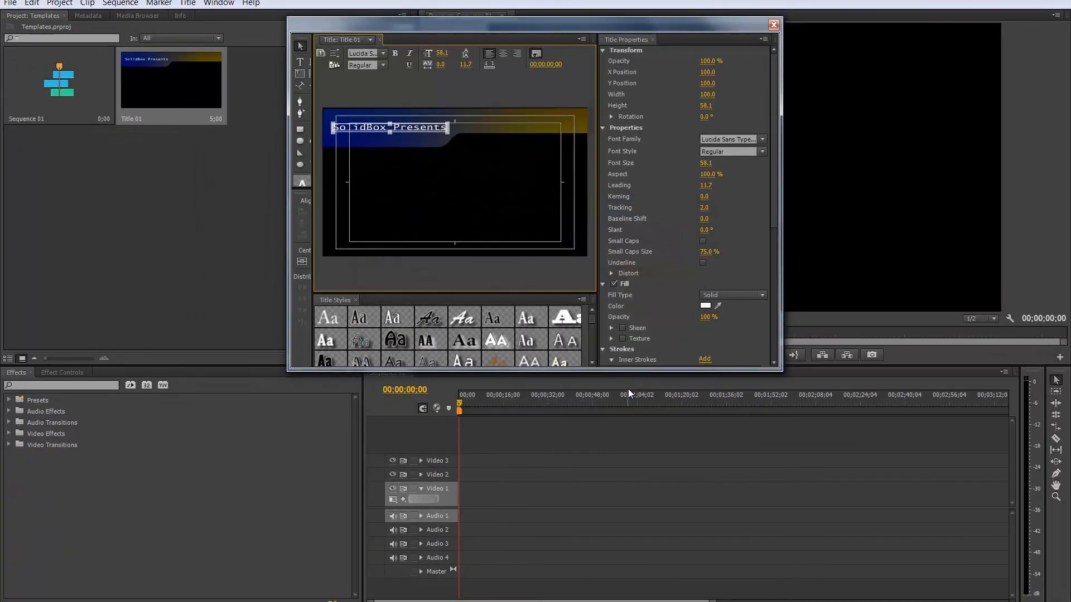
pyautogui.click(773, 24)
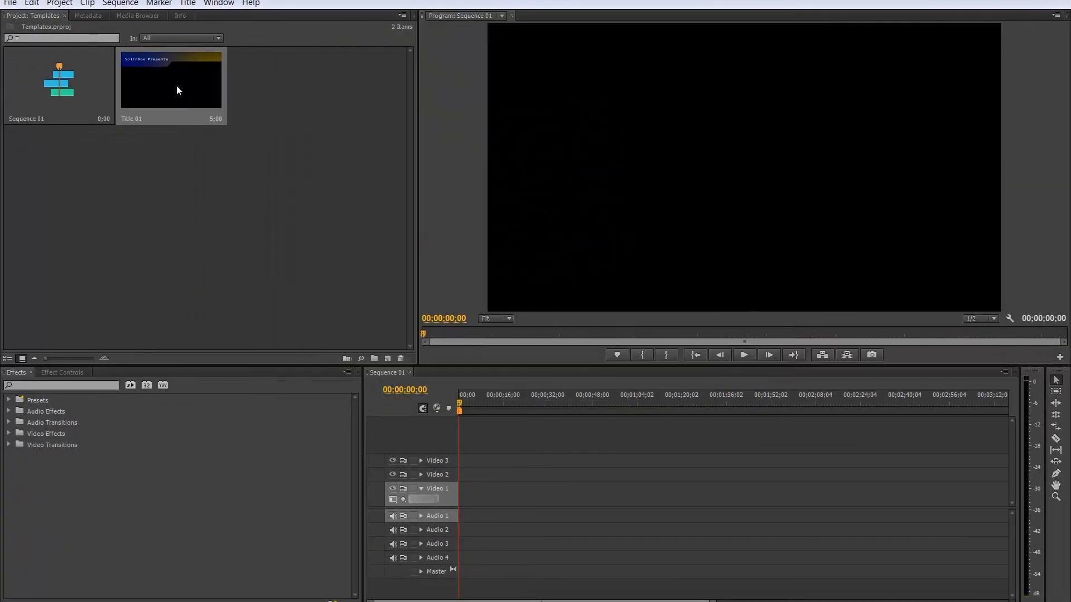